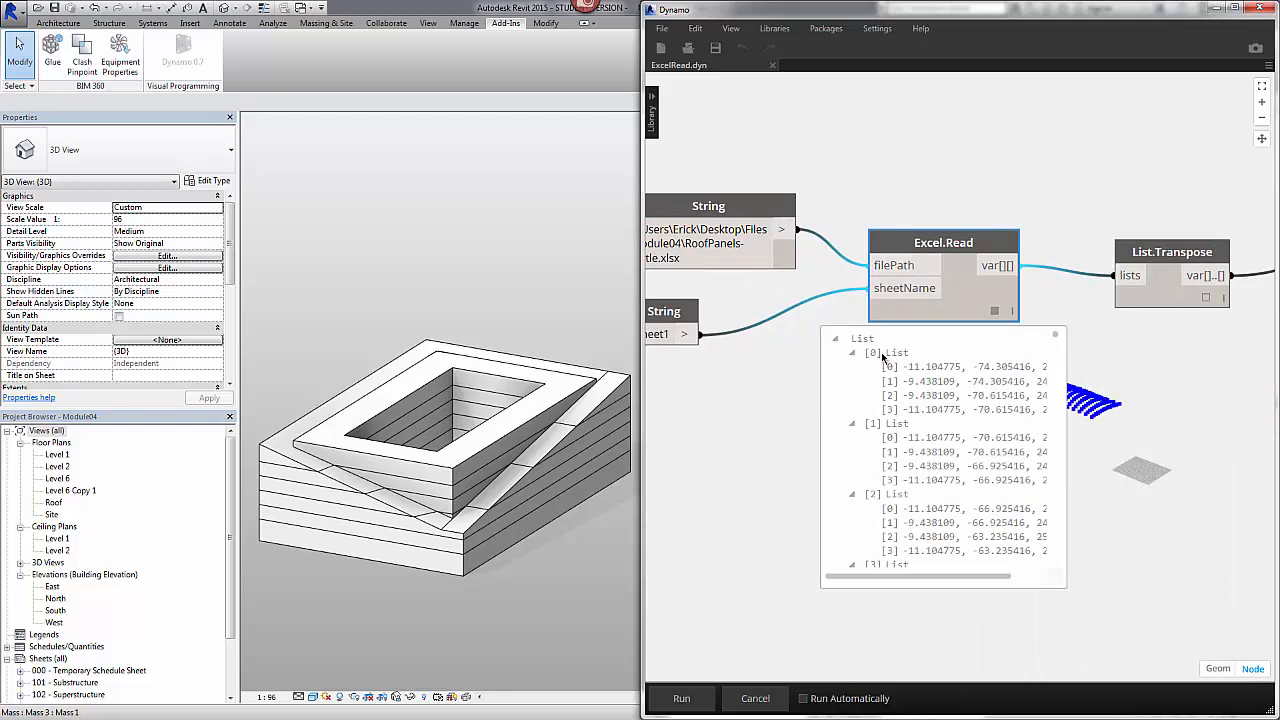
{"action": "mouse_move", "coordinate": [912, 380]}
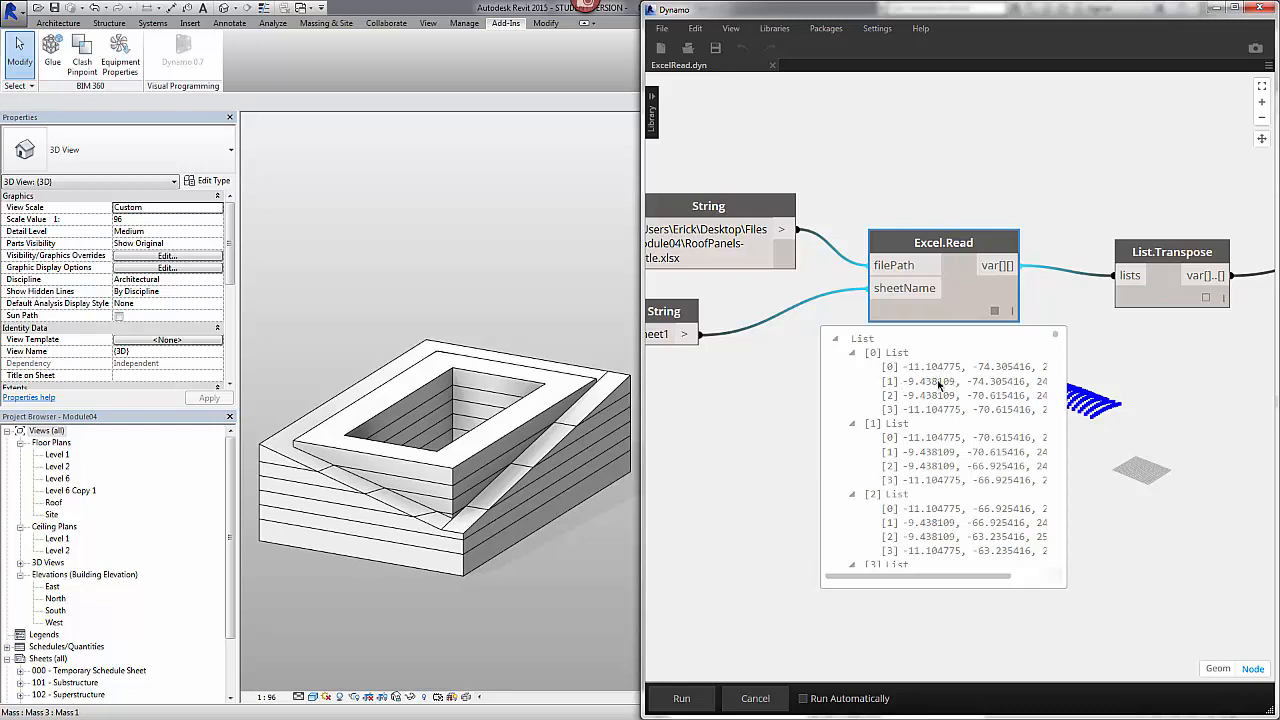
{"action": "mouse_move", "coordinate": [916, 418]}
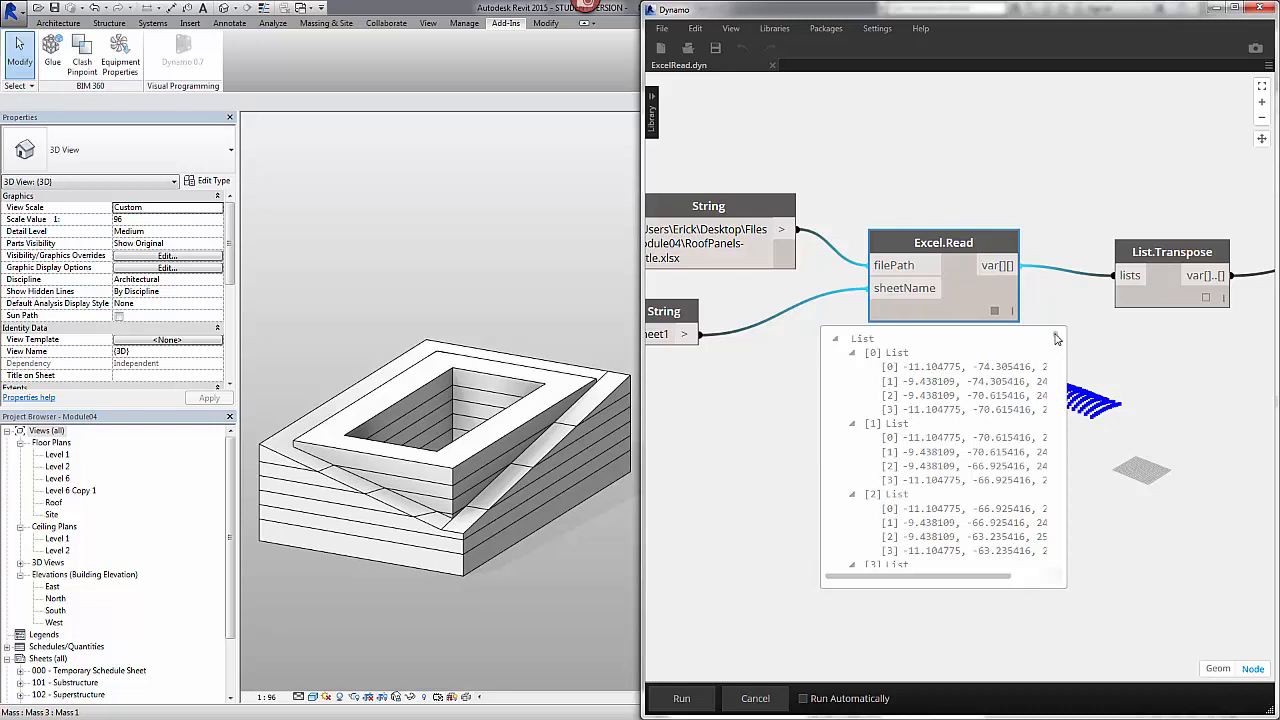
Step: Scroll through the pinned List.Transpose preview to read the regrouped coordinate rows
{"action": "scroll", "scroll_direction": "down", "scroll_amount": 3}
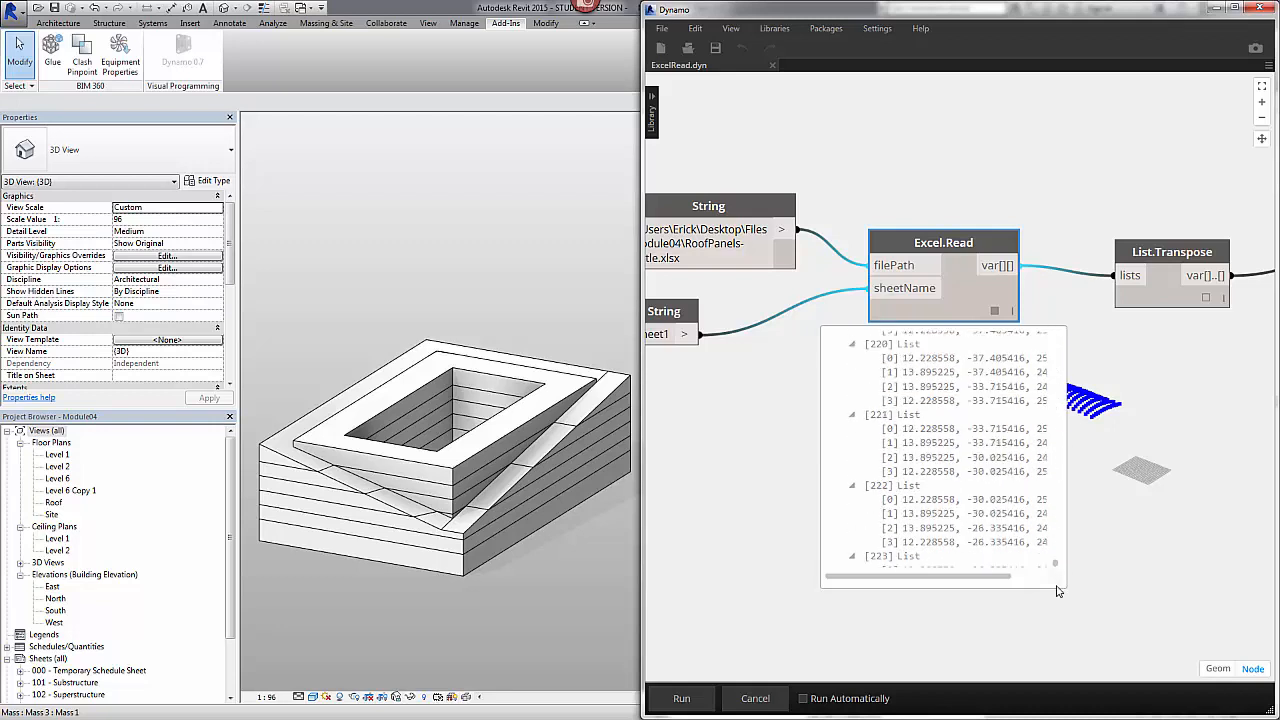
{"action": "scroll", "scroll_direction": "down", "scroll_amount": 3}
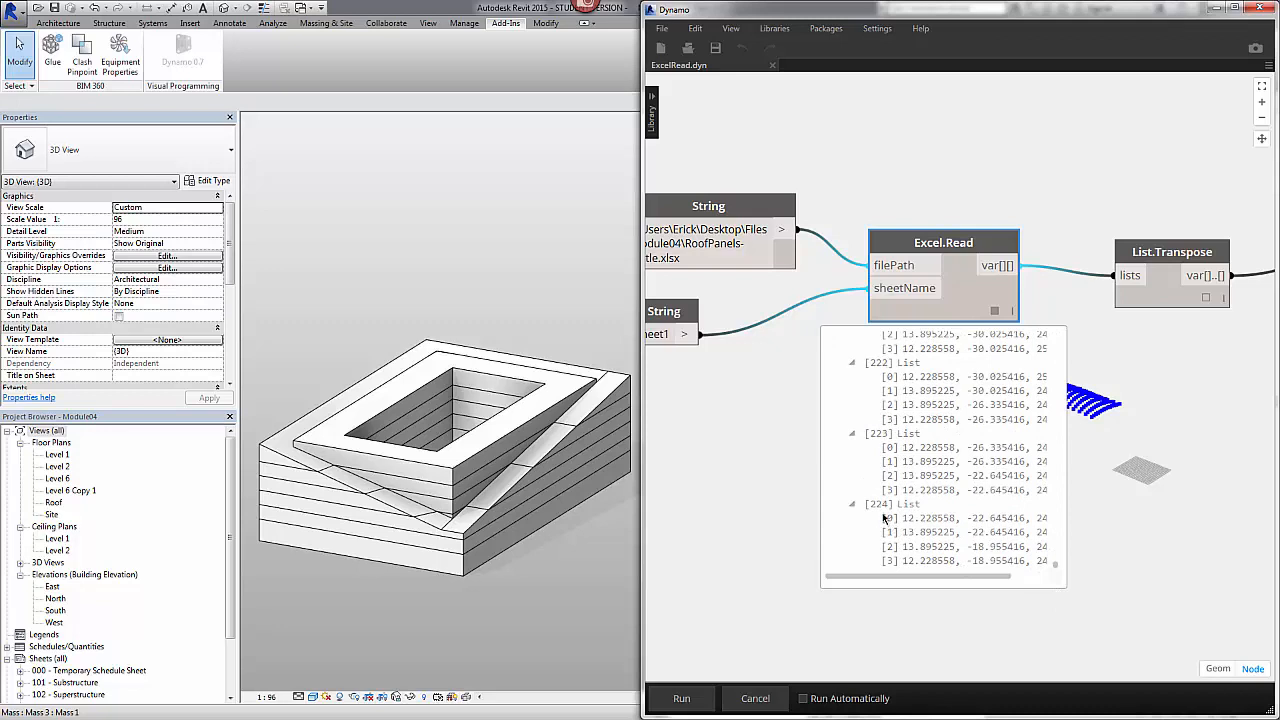
{"action": "mouse_move", "coordinate": [984, 318]}
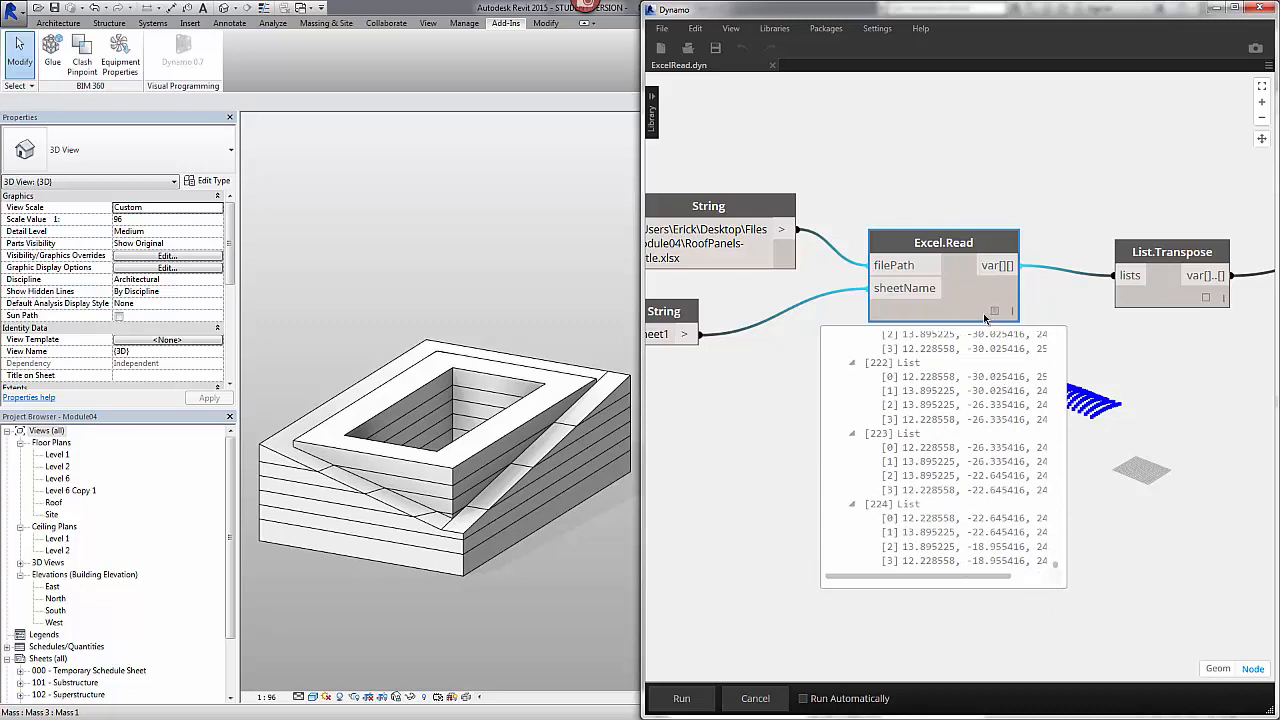
{"action": "mouse_move", "coordinate": [996, 316]}
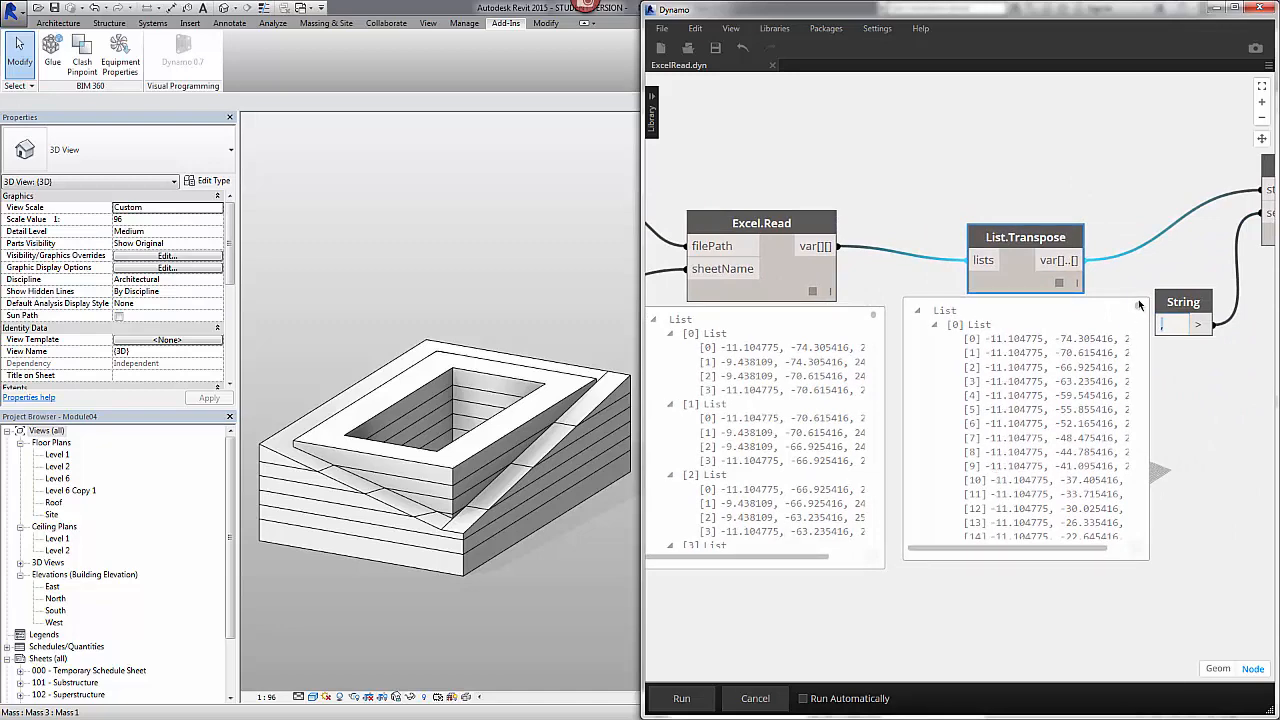
{"action": "scroll", "scroll_direction": "down", "scroll_amount": 3}
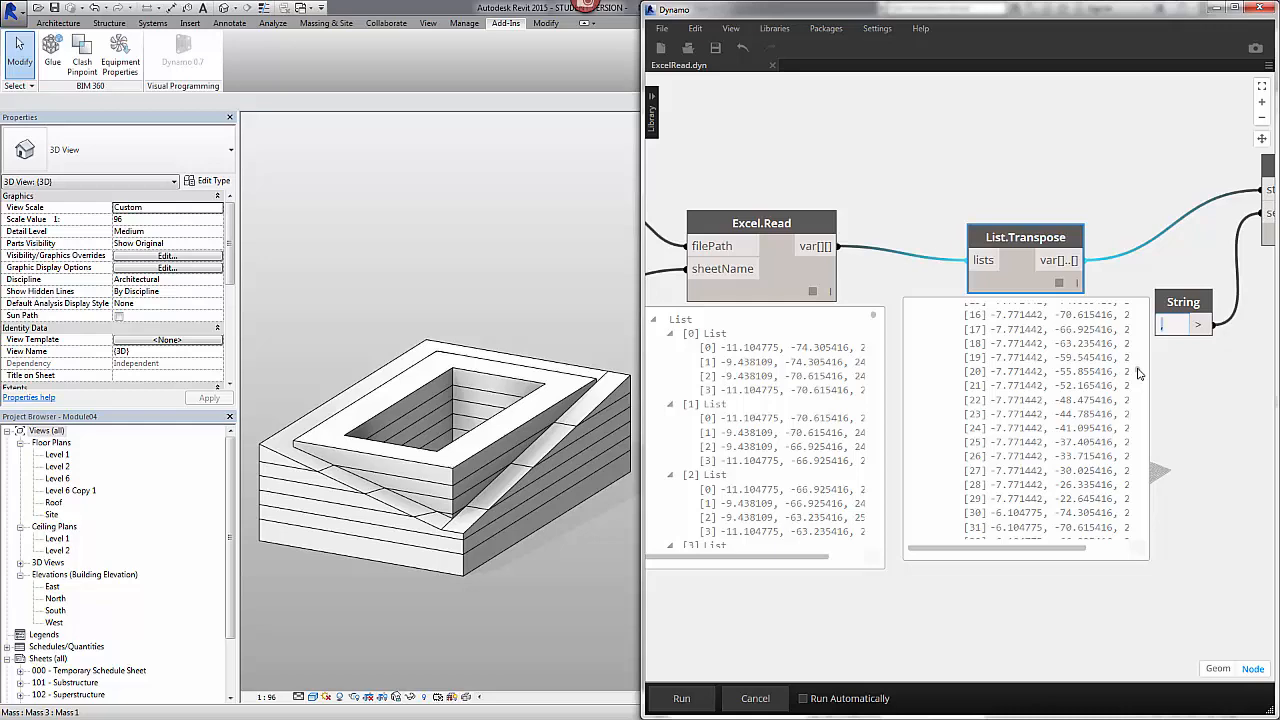
{"action": "scroll", "scroll_direction": "down", "scroll_amount": 3}
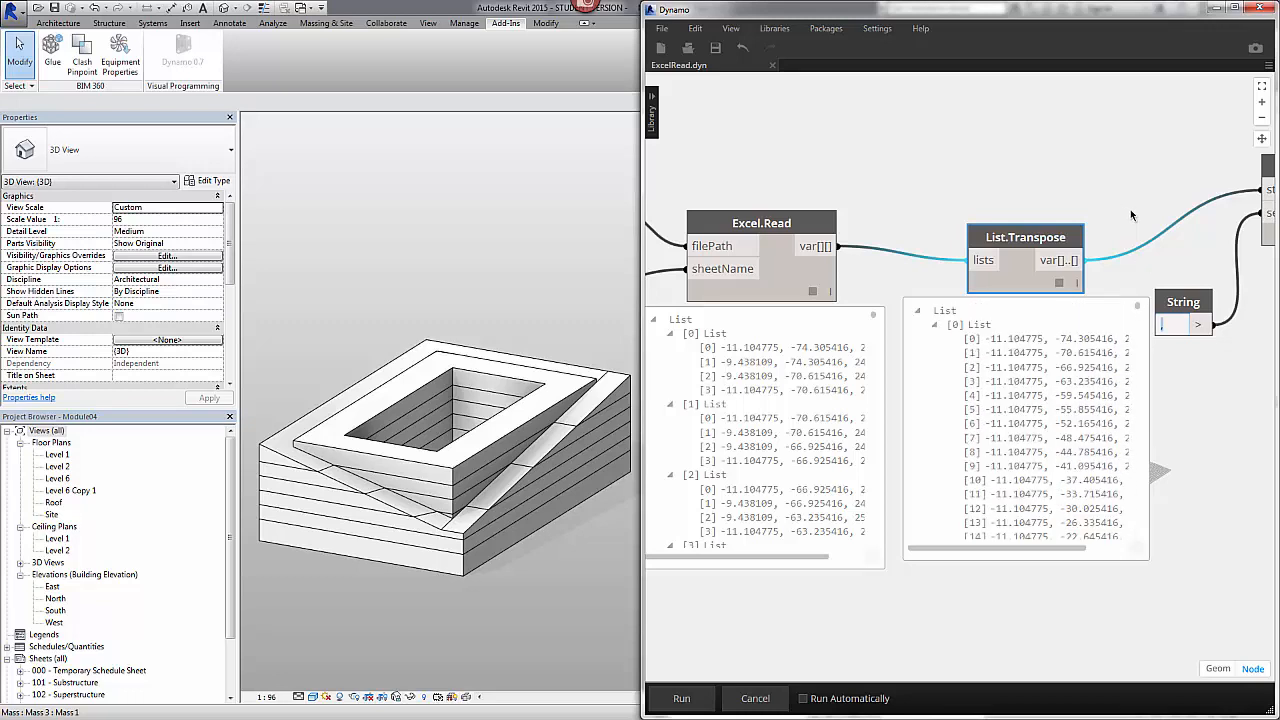
{"action": "mouse_move", "coordinate": [1024, 236]}
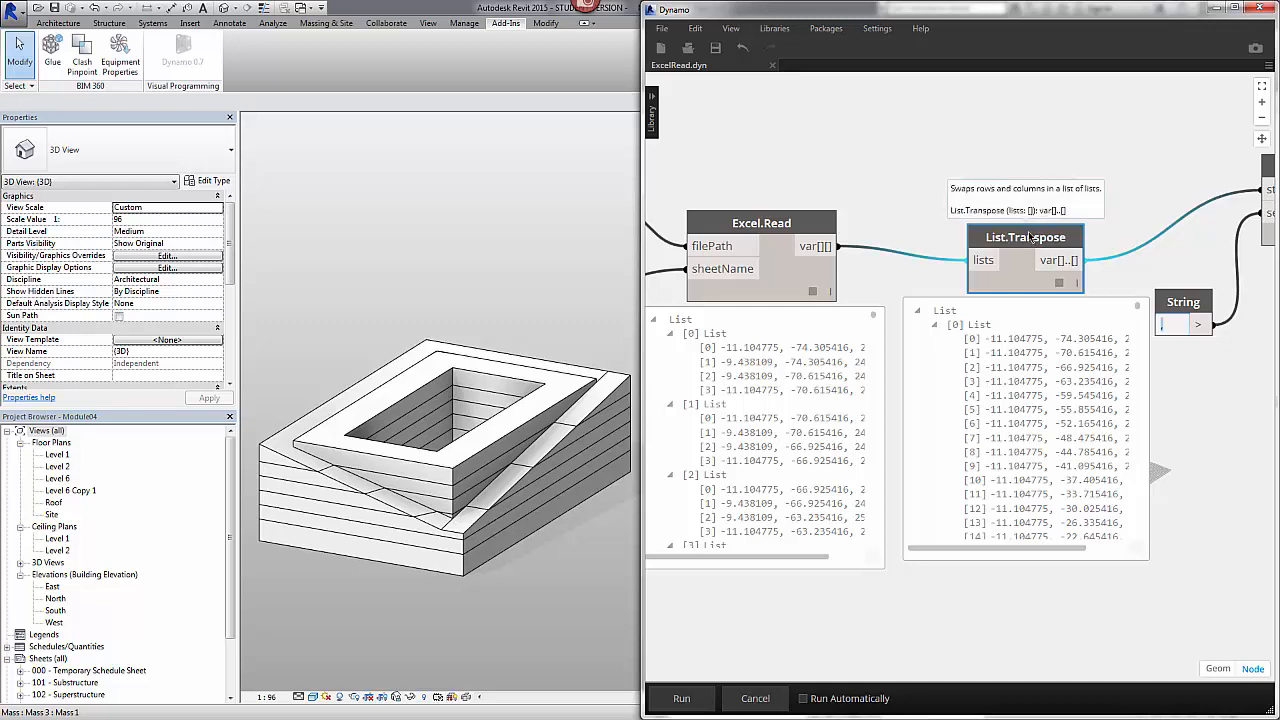
{"action": "mouse_move", "coordinate": [1212, 192]}
{"action": "type", "text": ","}
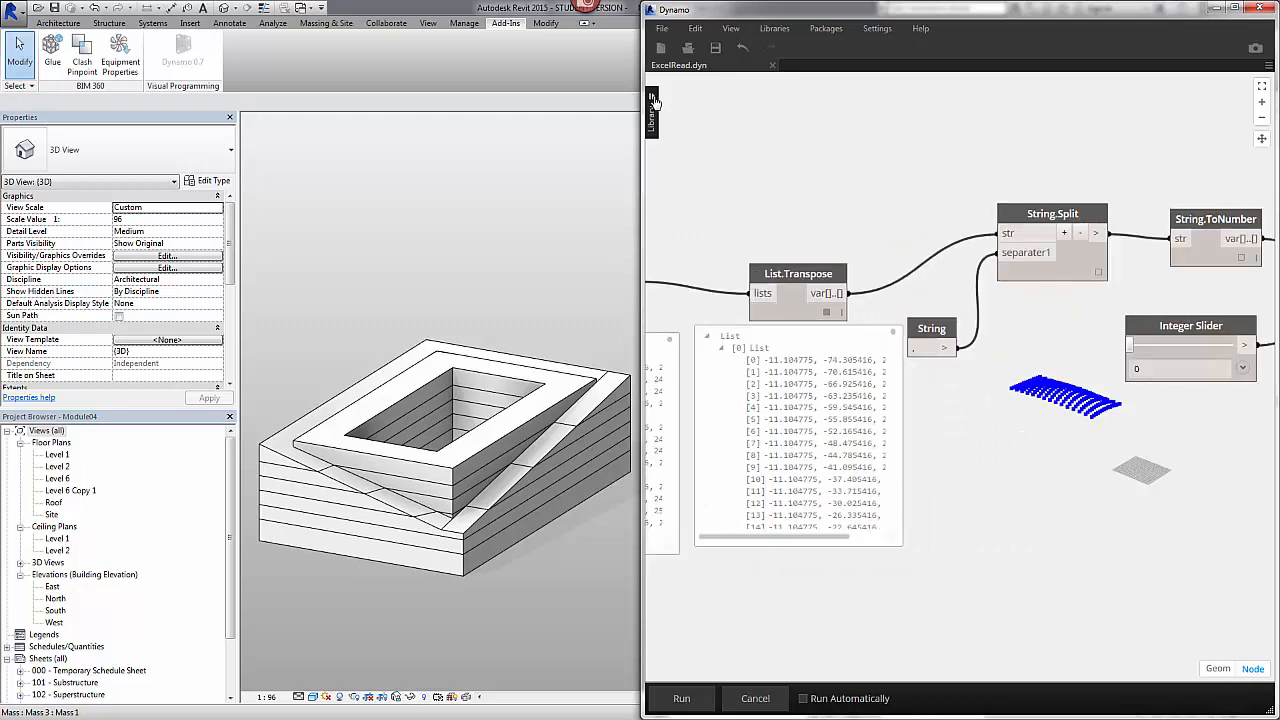
Step: Search the node library for "string split", then clear the search to show the full library
{"action": "left_click", "coordinate": [652, 108]}
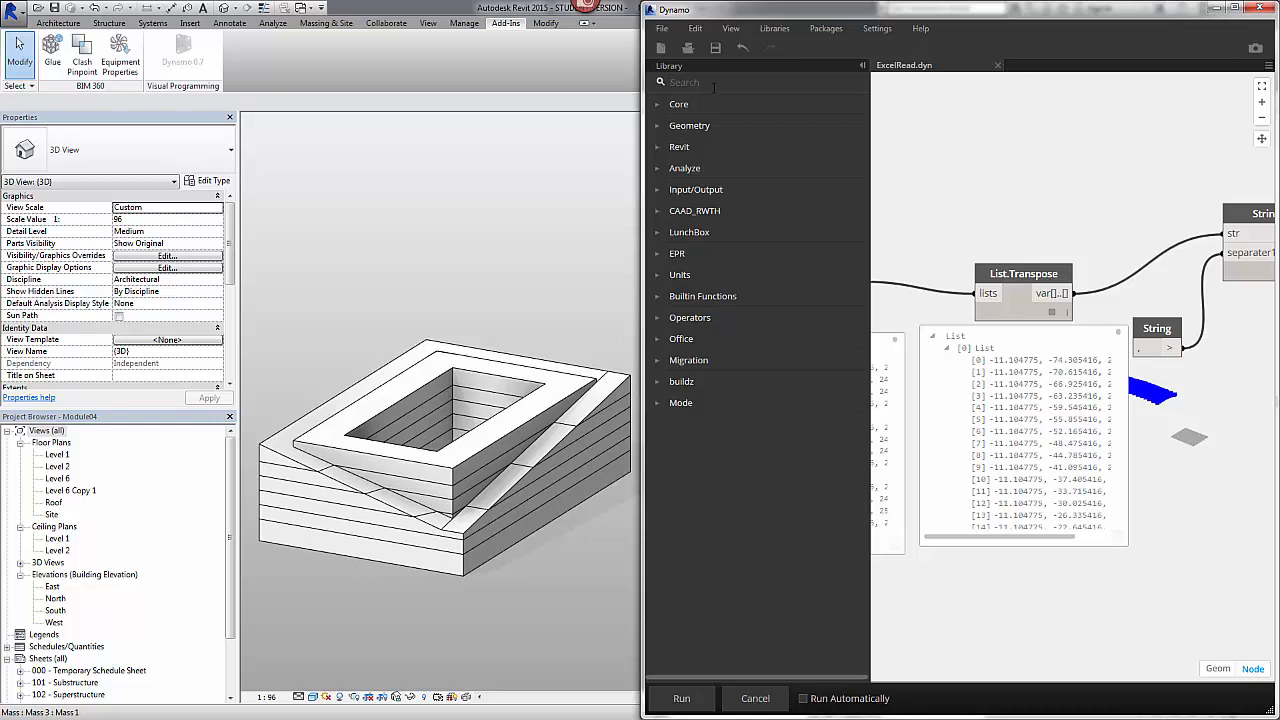
{"action": "type", "text": "string split"}
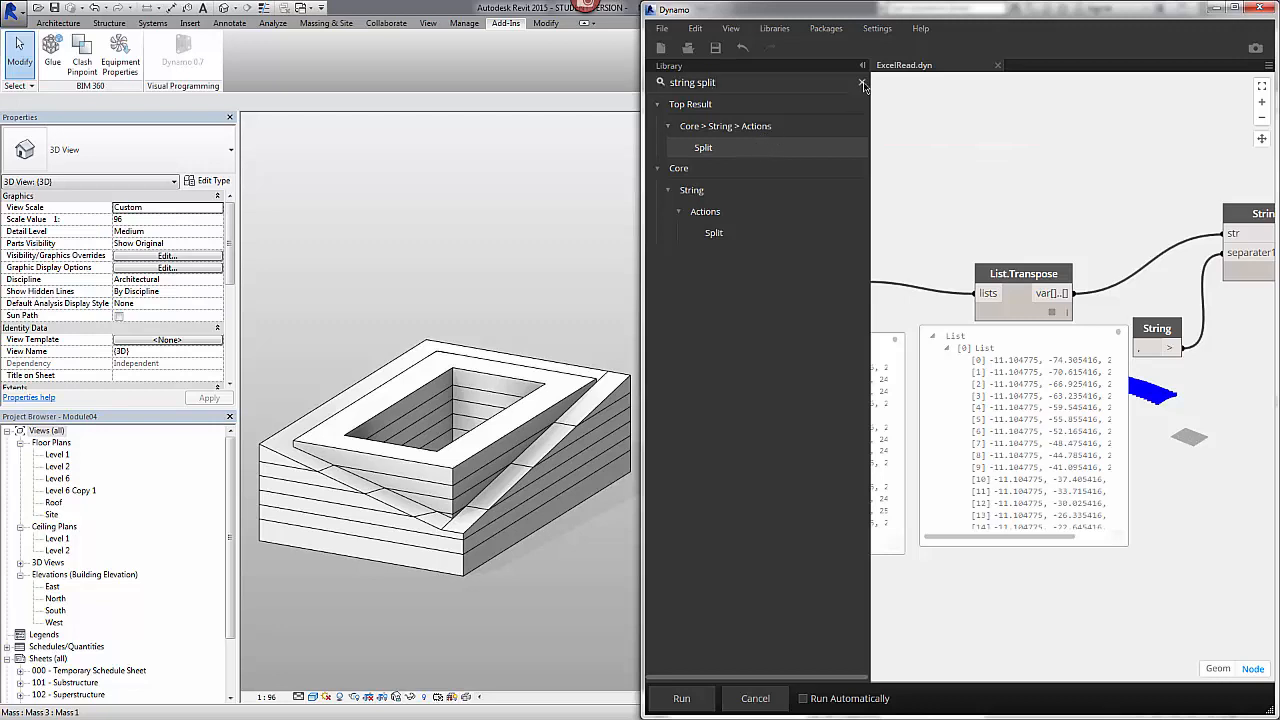
{"action": "left_click", "coordinate": [862, 82]}
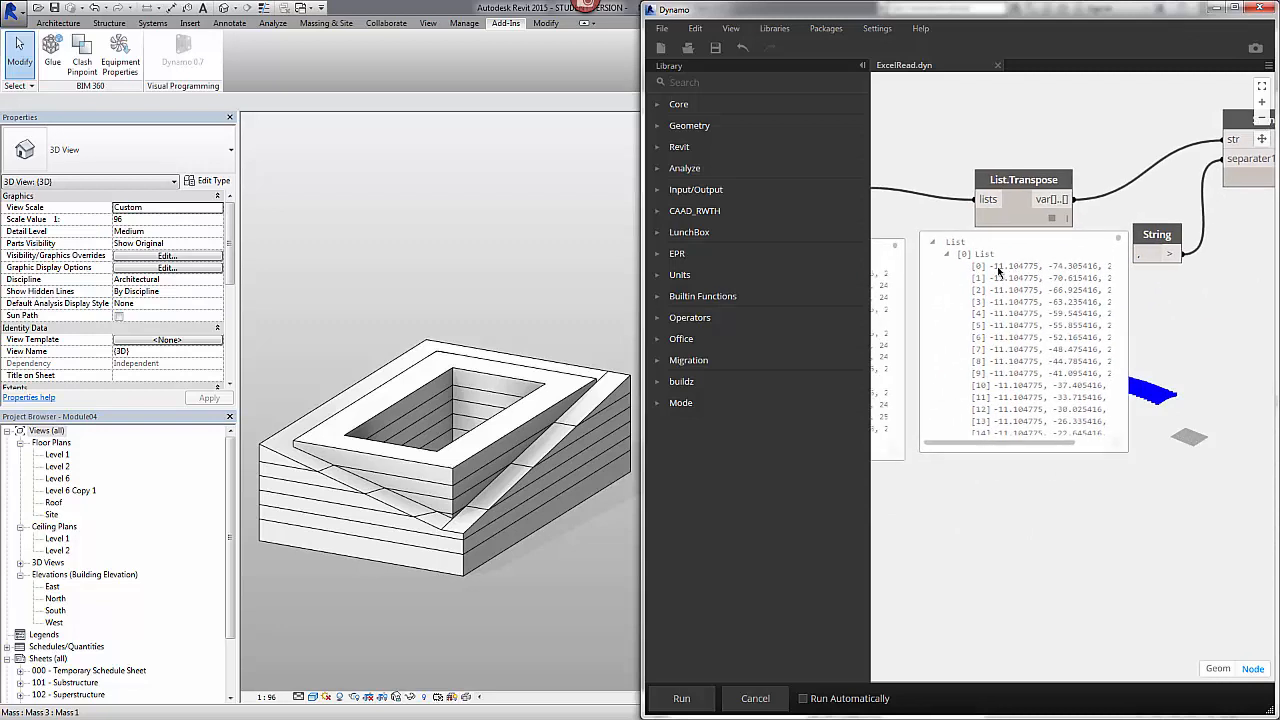
{"action": "mouse_move", "coordinate": [1042, 272]}
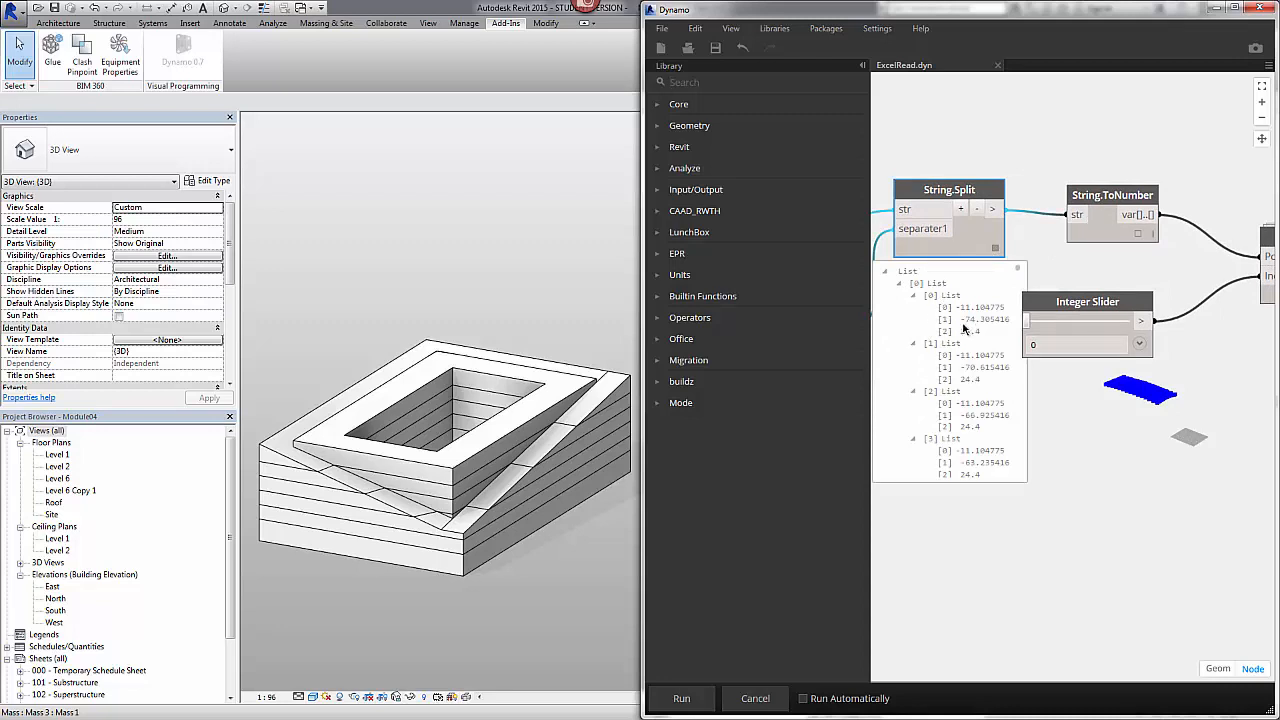
{"action": "mouse_move", "coordinate": [978, 330]}
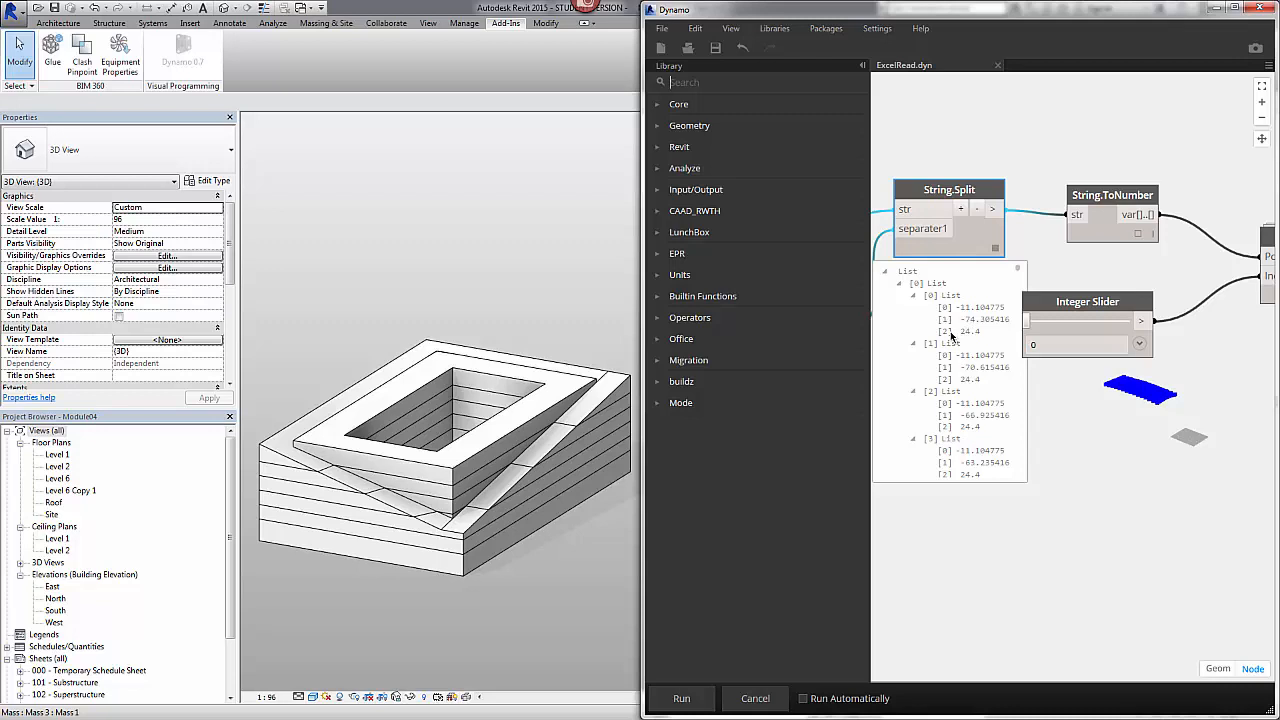
{"action": "mouse_move", "coordinate": [998, 252]}
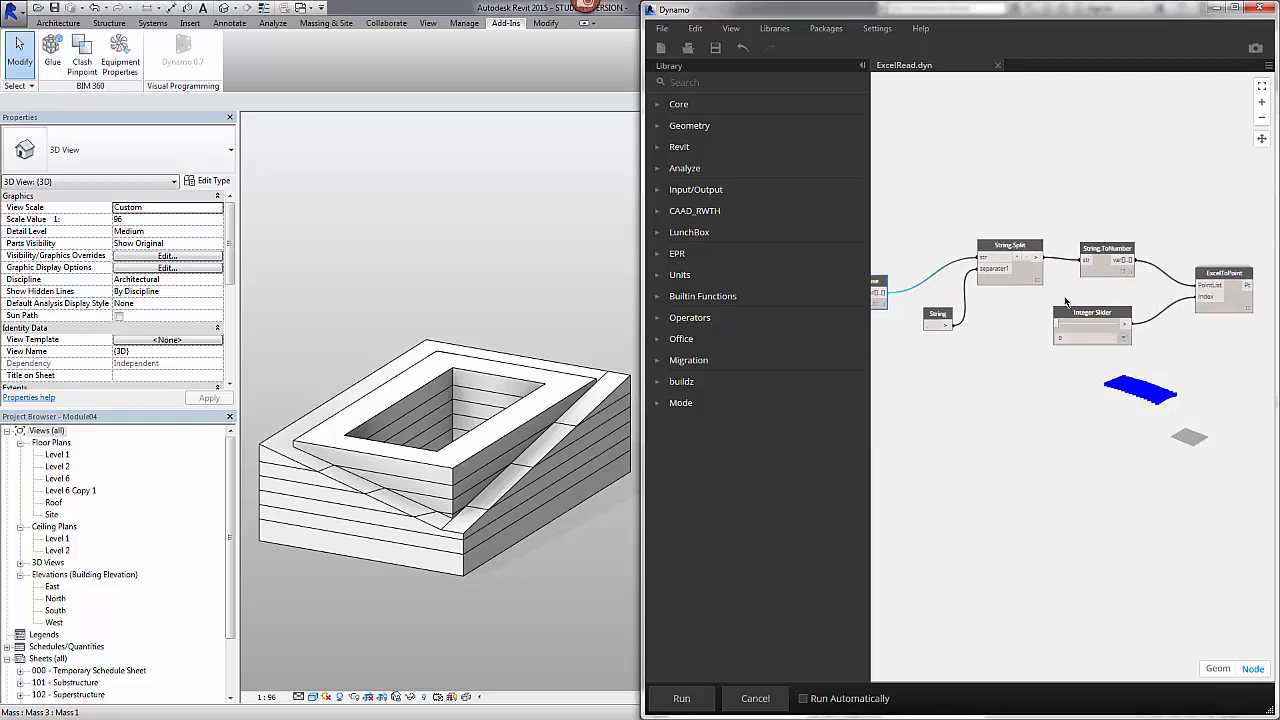
{"action": "mouse_move", "coordinate": [1124, 296]}
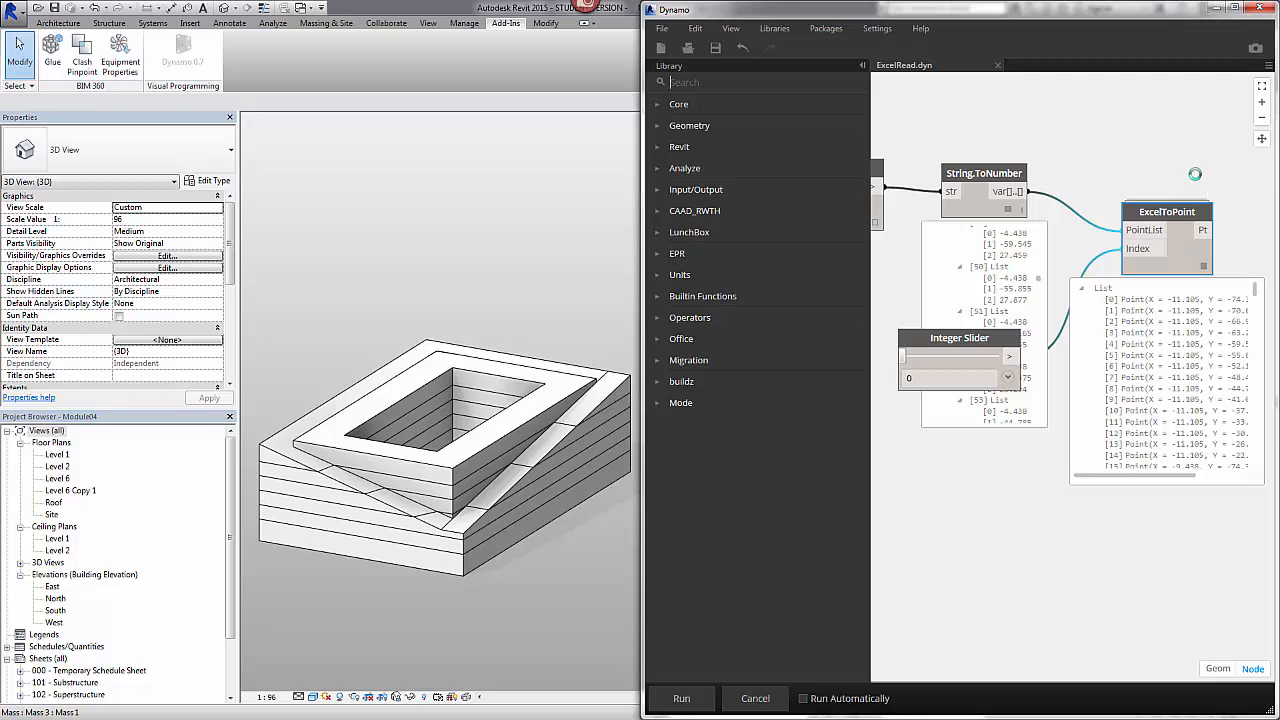
Step: Open ExcelToPoints.dyf, hide the library, and scroll through its GetItemAtIndex and List.Map nodes
{"action": "left_click", "coordinate": [1040, 64]}
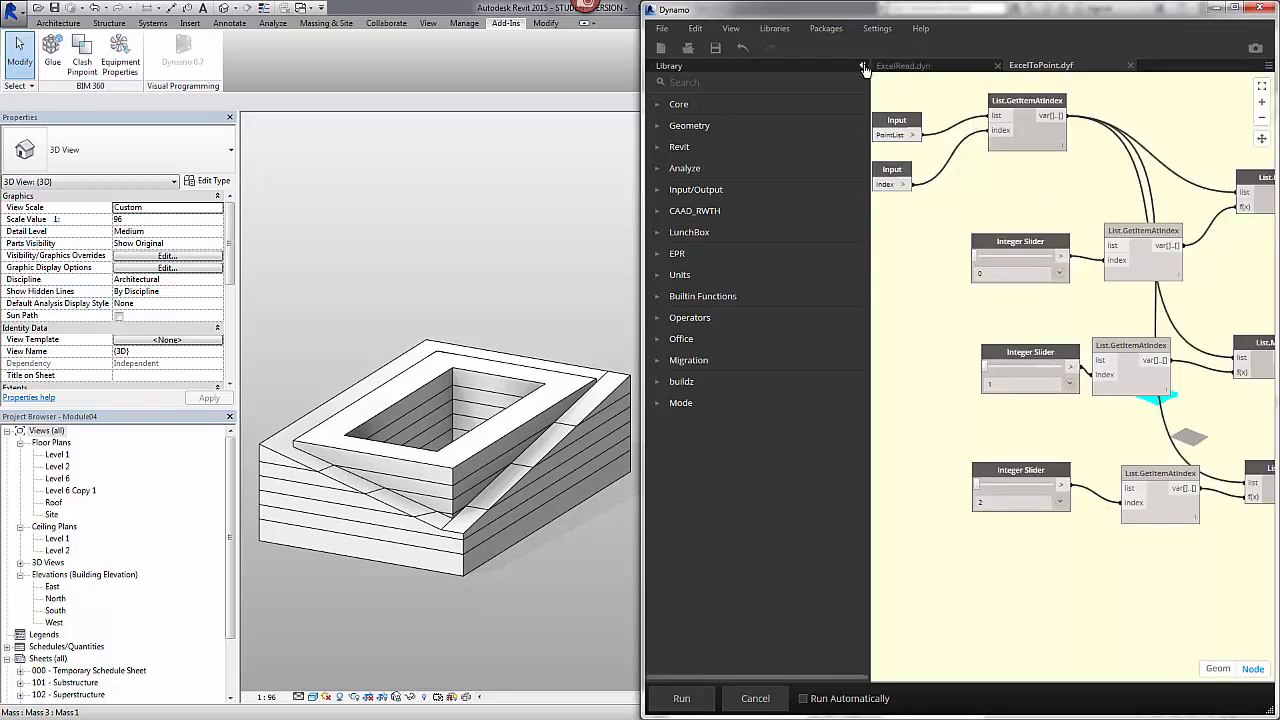
{"action": "left_click", "coordinate": [864, 64]}
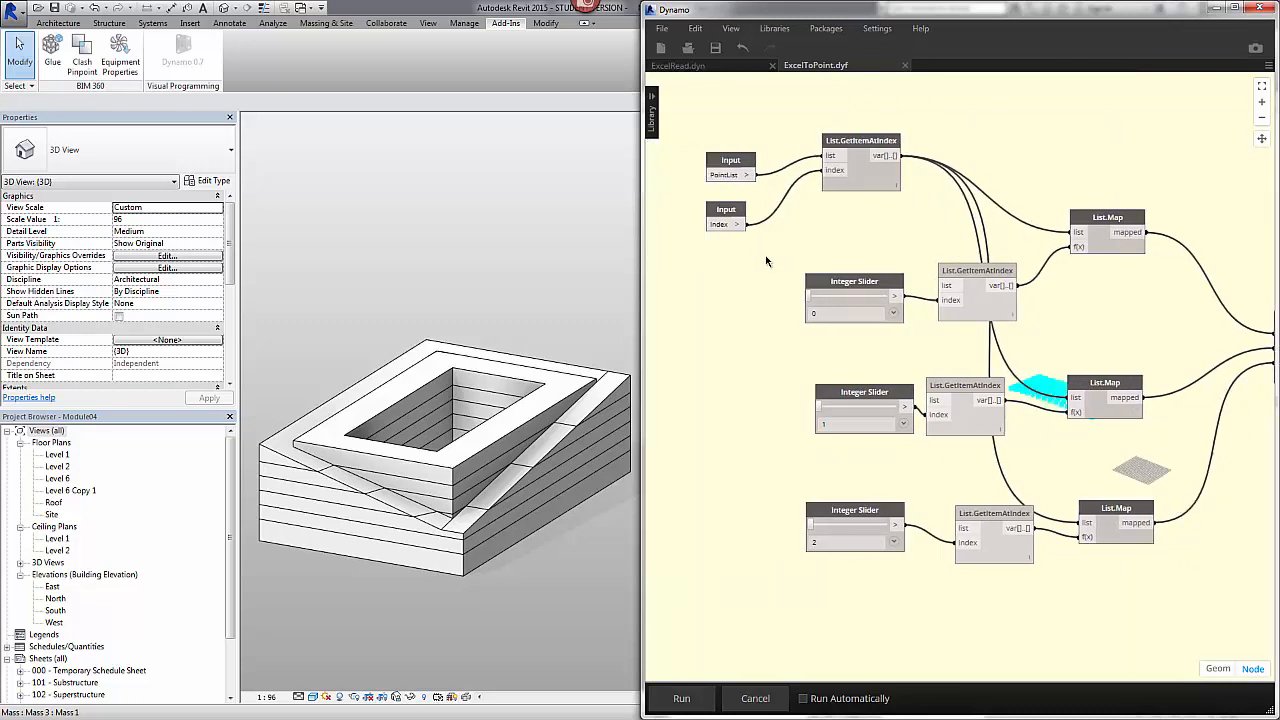
{"action": "scroll", "scroll_direction": "up", "scroll_amount": 3}
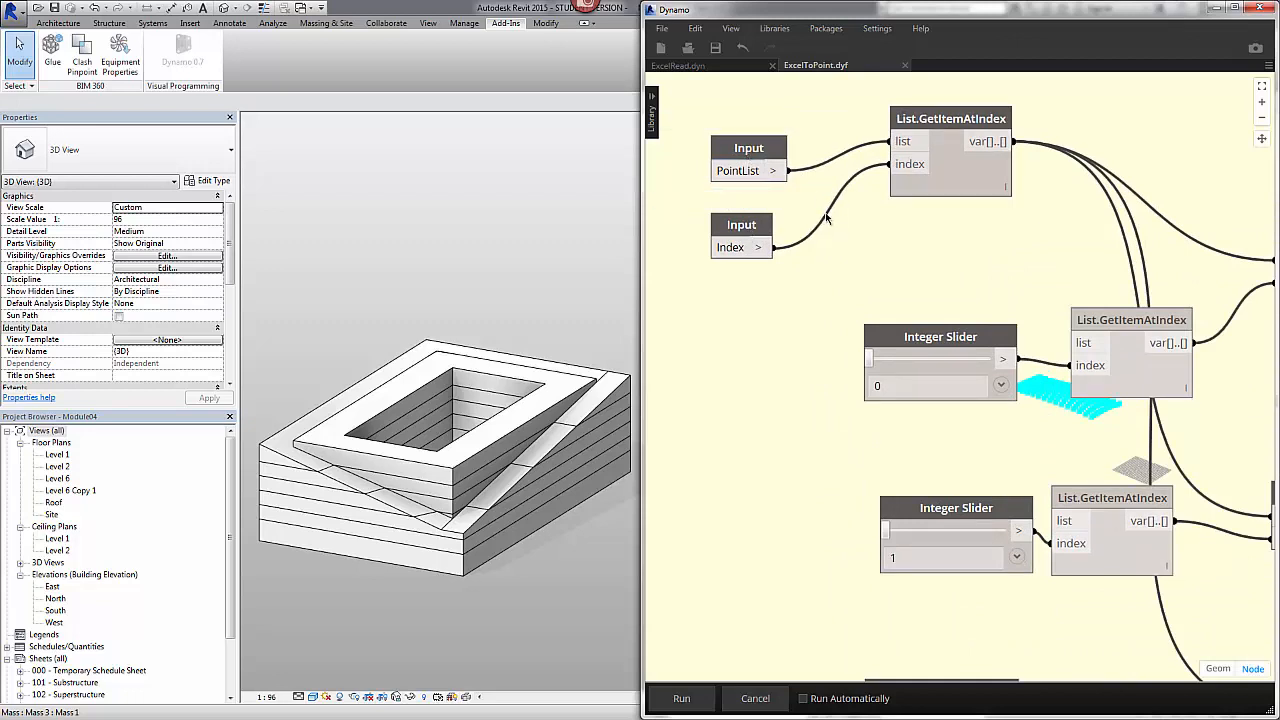
{"action": "mouse_move", "coordinate": [788, 188]}
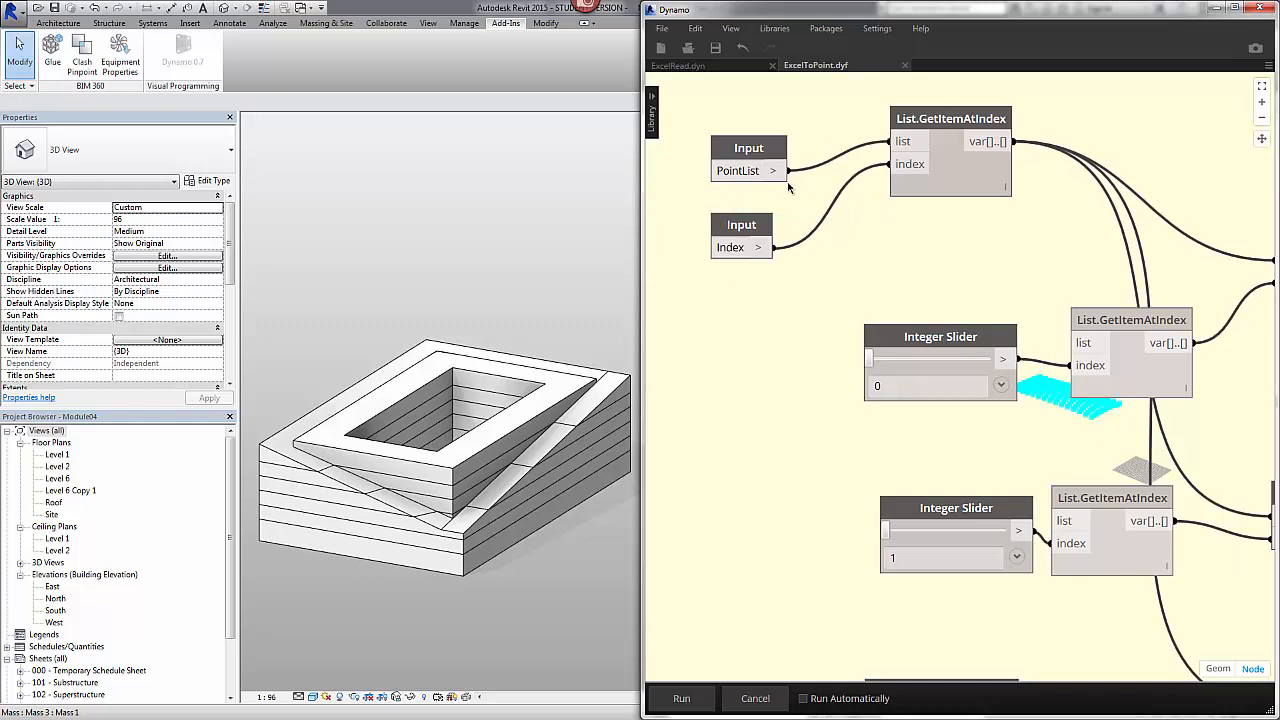
{"action": "mouse_move", "coordinate": [950, 240]}
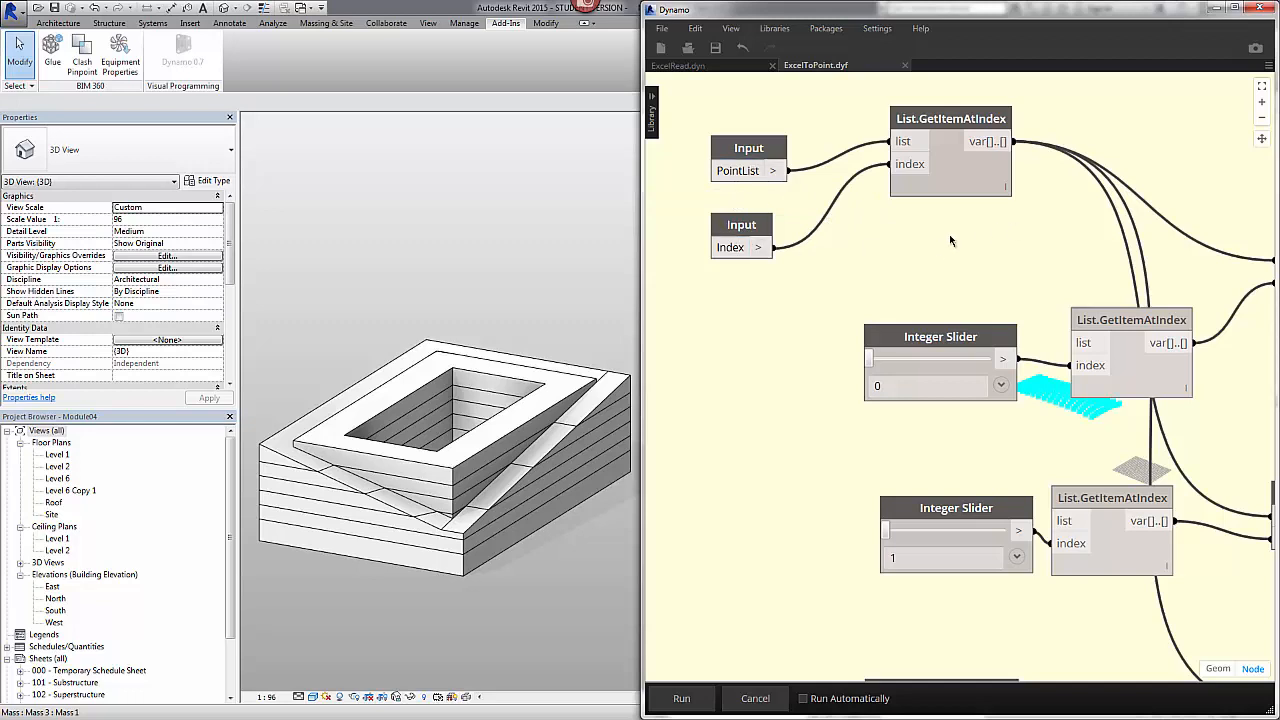
{"action": "scroll", "scroll_direction": "down", "scroll_amount": 3}
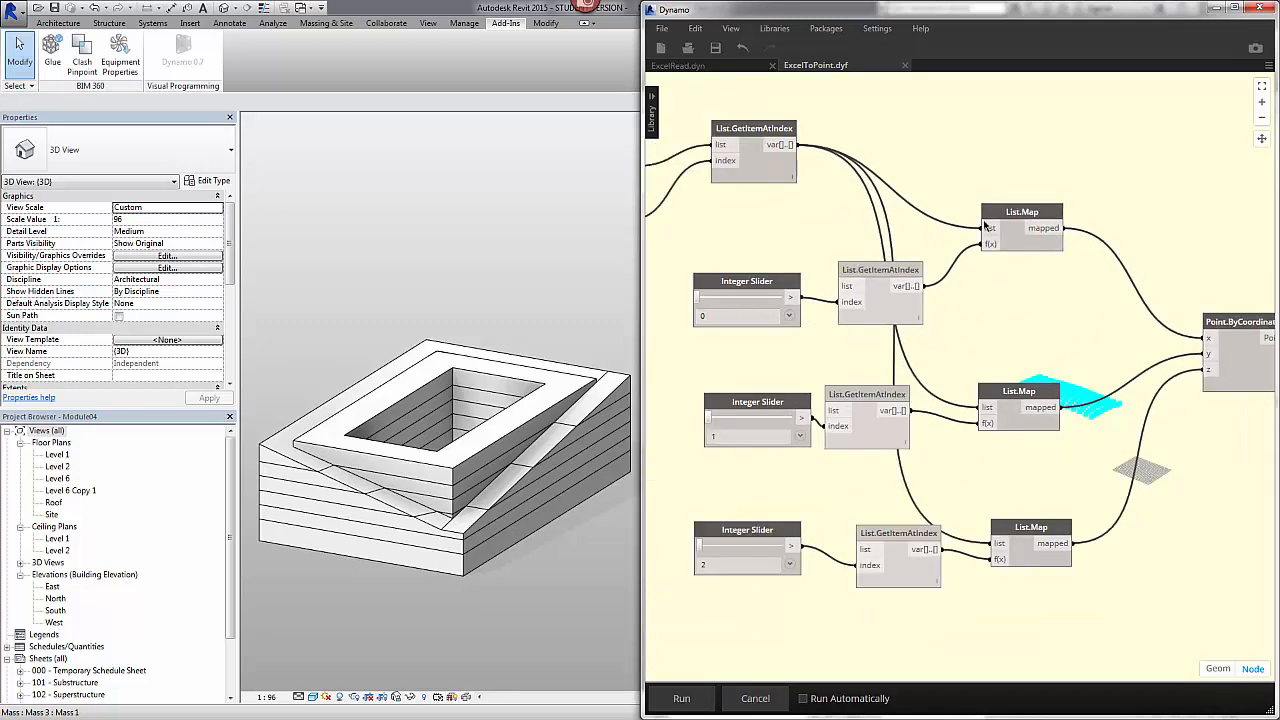
{"action": "mouse_move", "coordinate": [1008, 308]}
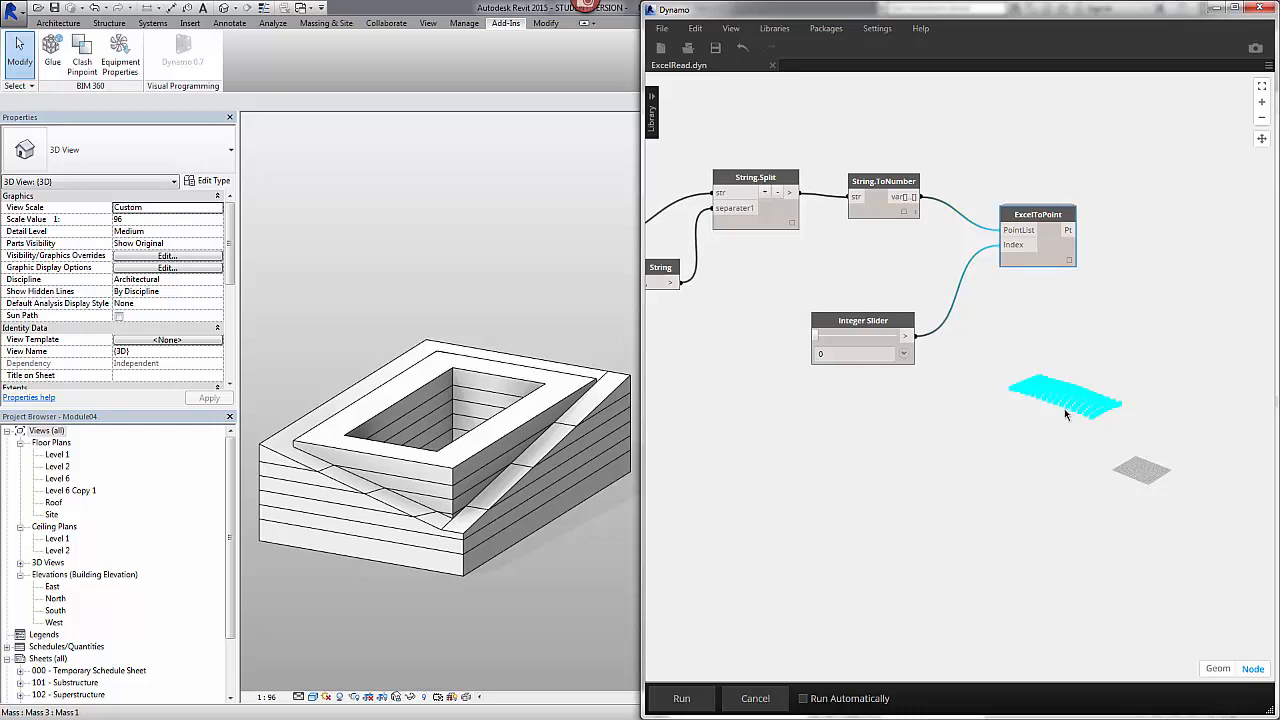
{"action": "mouse_move", "coordinate": [1072, 264]}
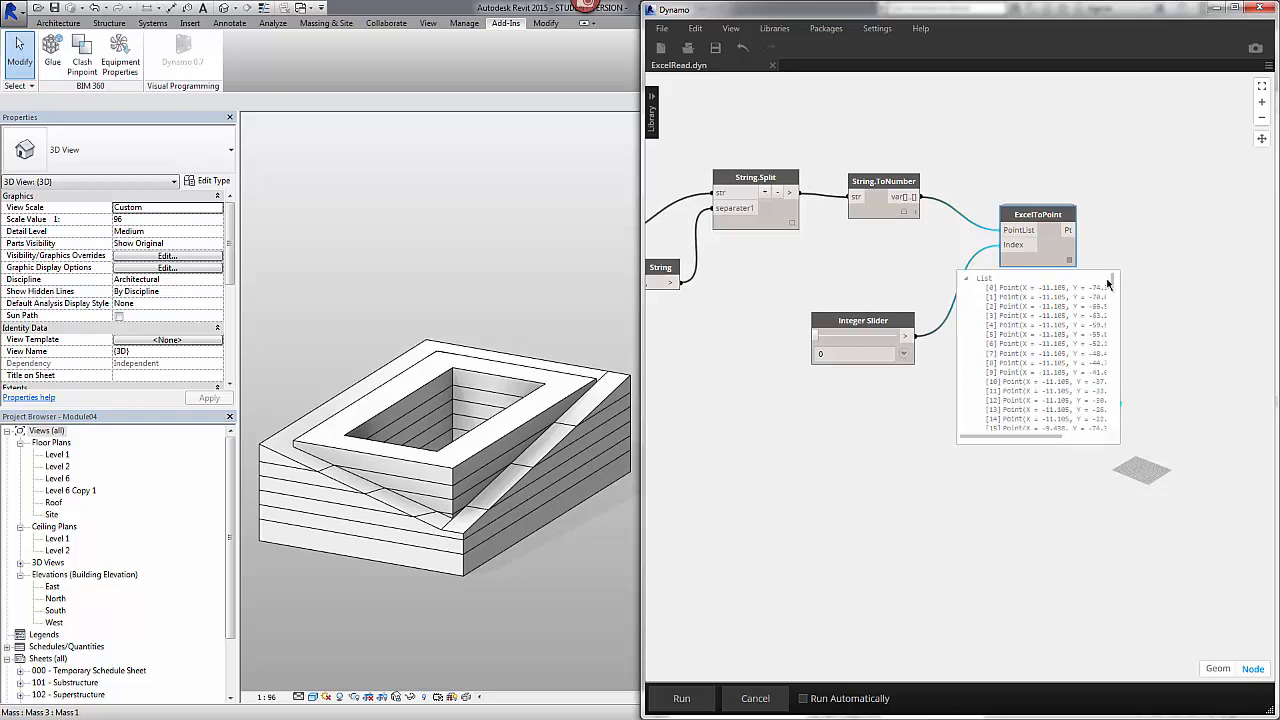
{"action": "scroll", "scroll_direction": "down", "scroll_amount": 3}
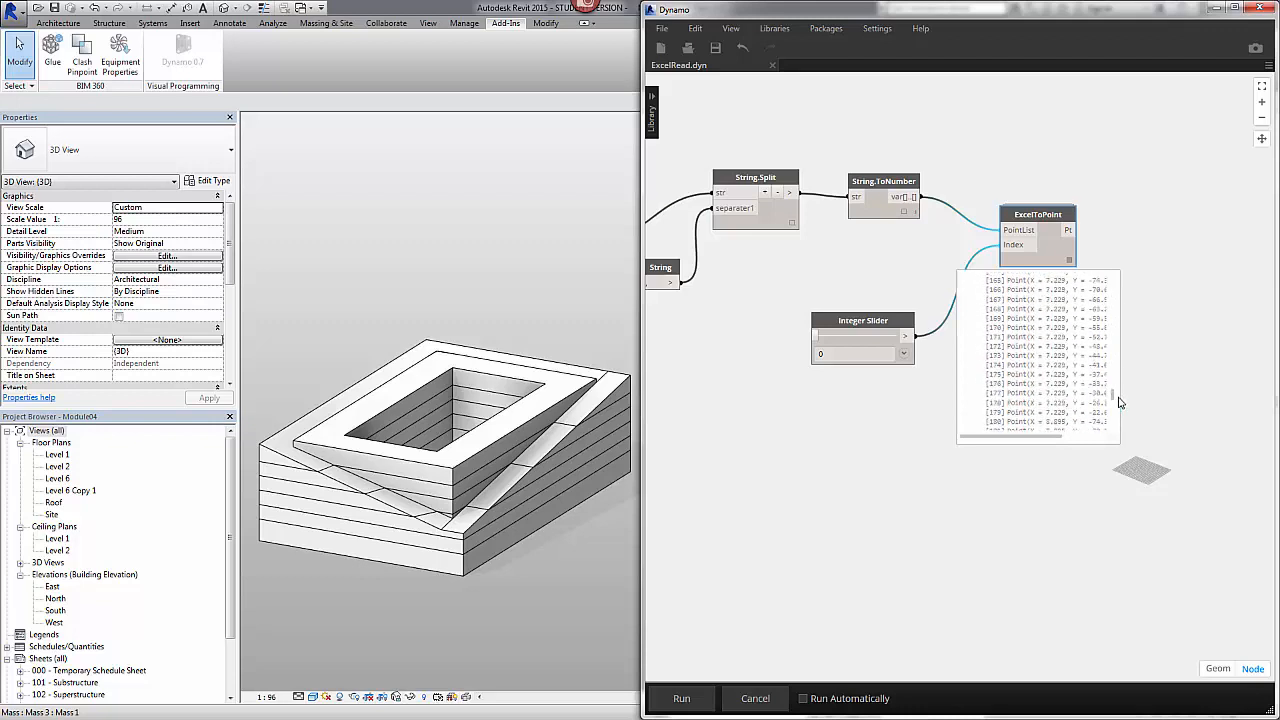
{"action": "scroll", "scroll_direction": "down", "scroll_amount": 3}
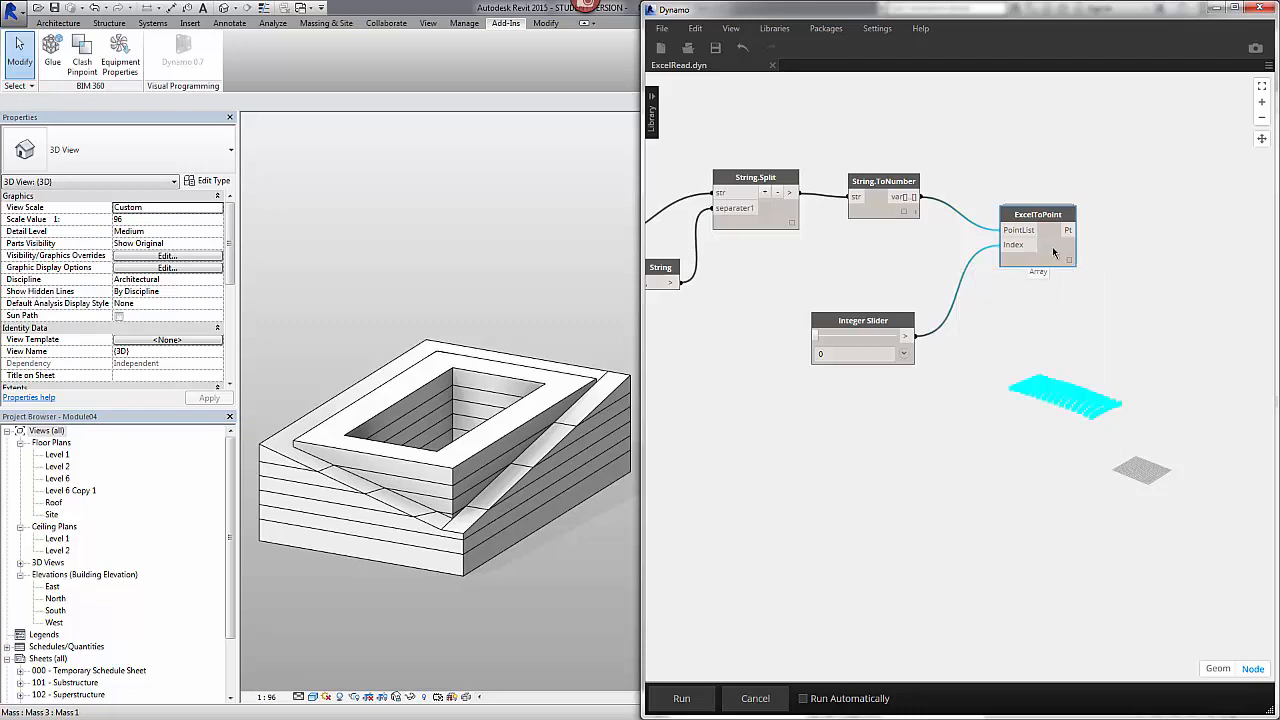
{"action": "left_click_drag", "start_coordinate": [1036, 236], "coordinate": [1036, 316]}
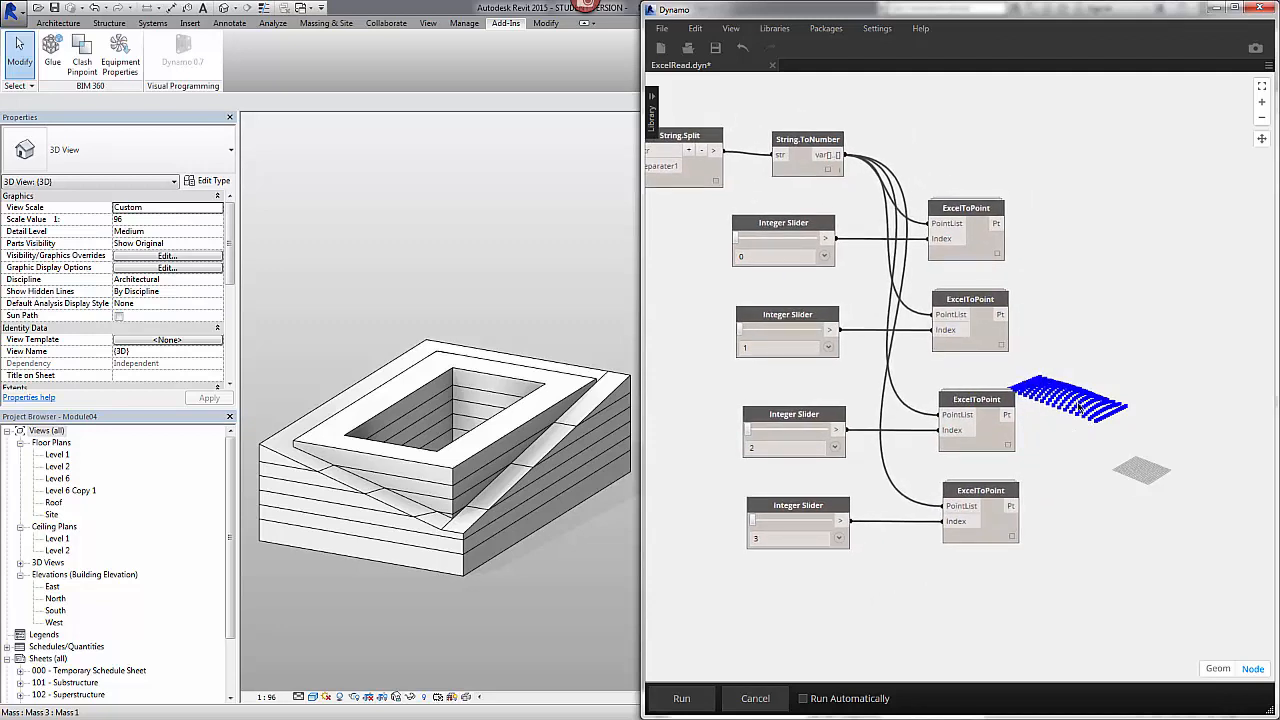
{"action": "mouse_move", "coordinate": [1132, 260]}
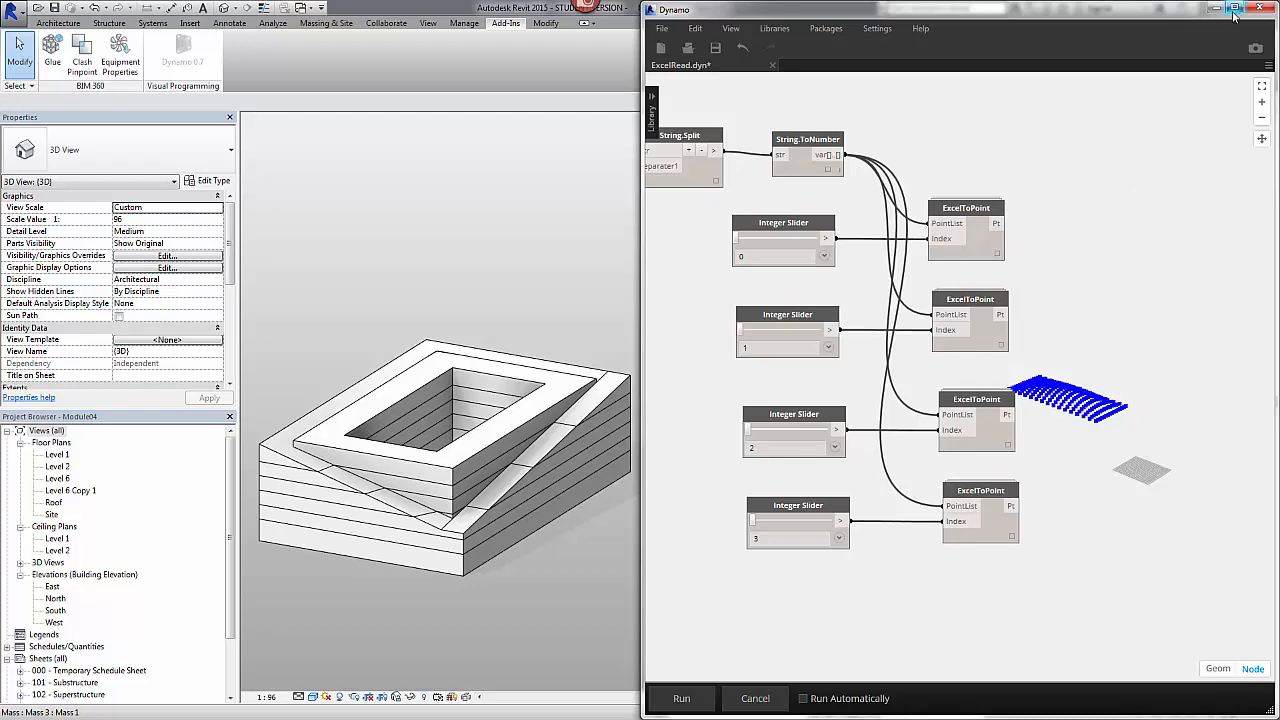
Step: Maximize the Dynamo window and orbit the background preview of the point rows
{"action": "left_click", "coordinate": [1232, 8]}
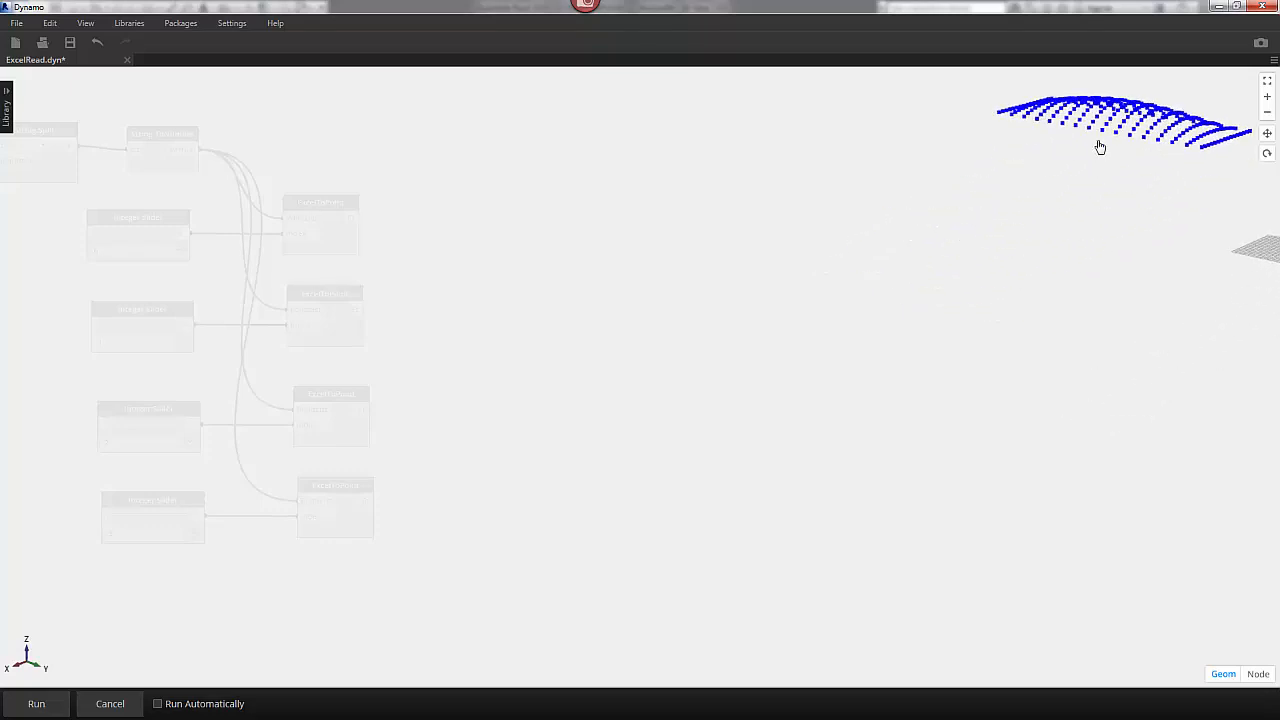
{"action": "left_click_drag", "start_coordinate": [1100, 144], "coordinate": [1064, 170]}
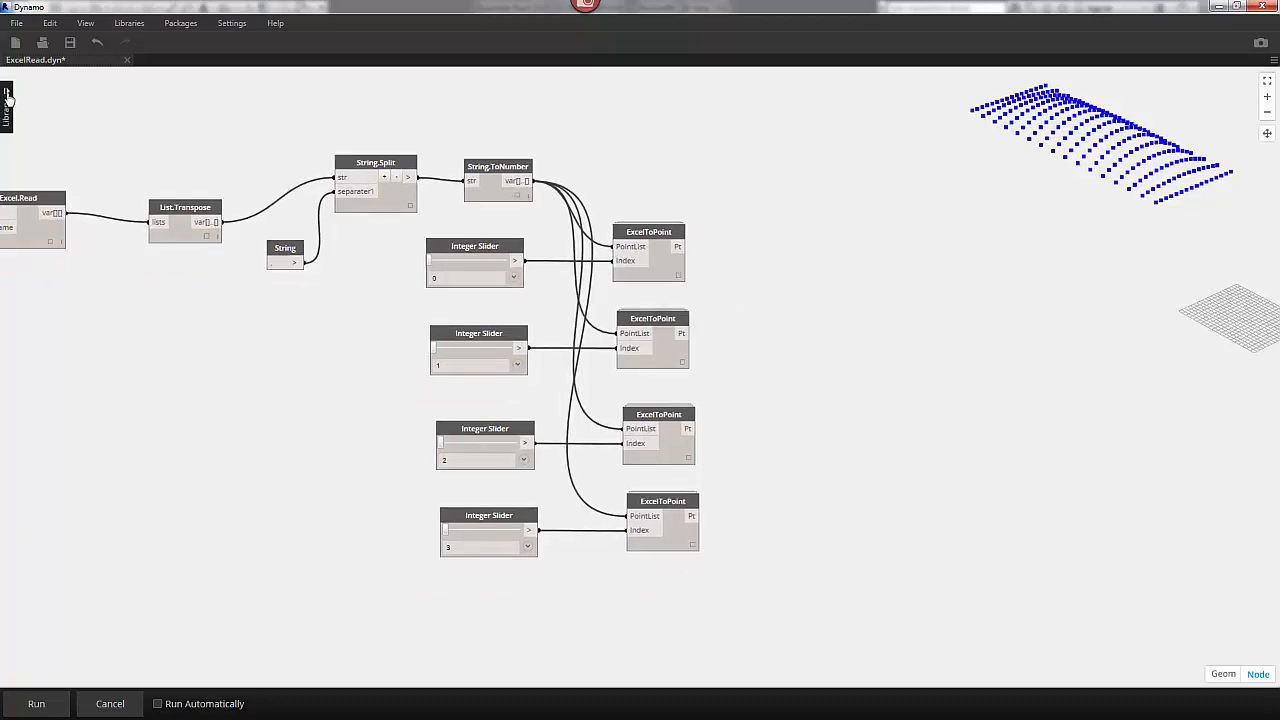
Step: Search "create list", place a List.Create node and add inputs for the four Pt outputs
{"action": "left_click", "coordinate": [8, 100]}
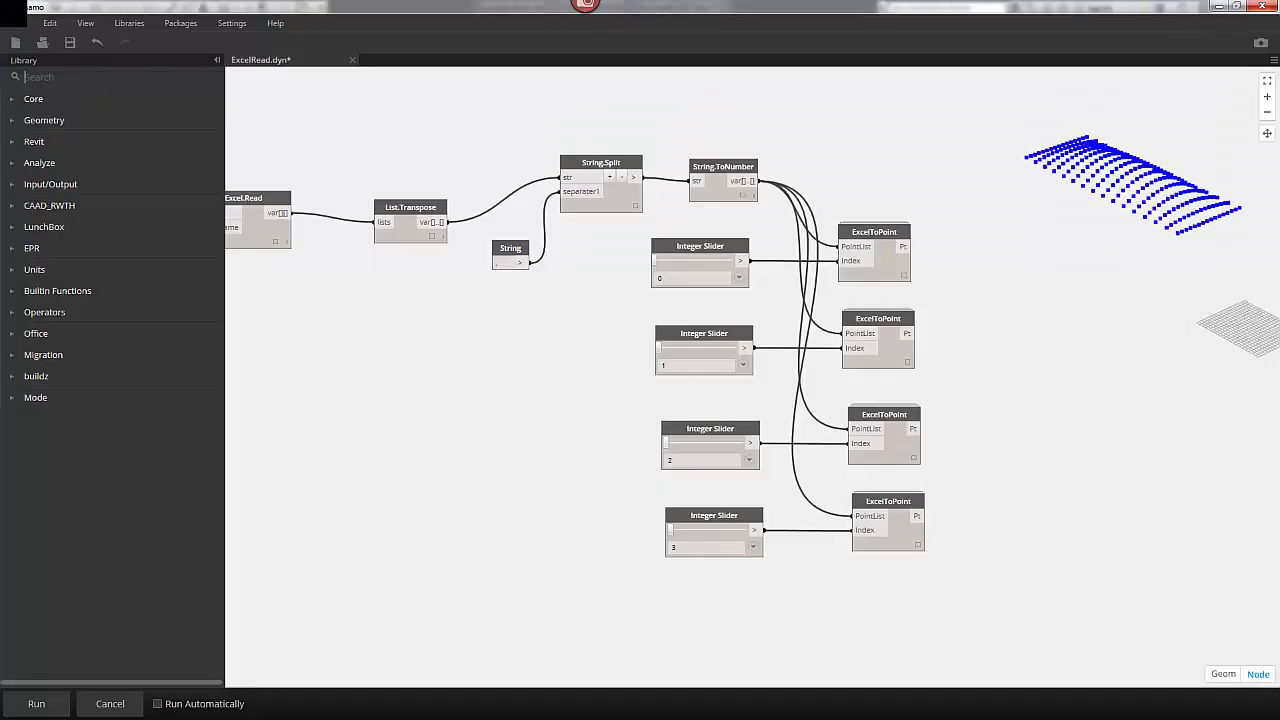
{"action": "type", "text": "create list"}
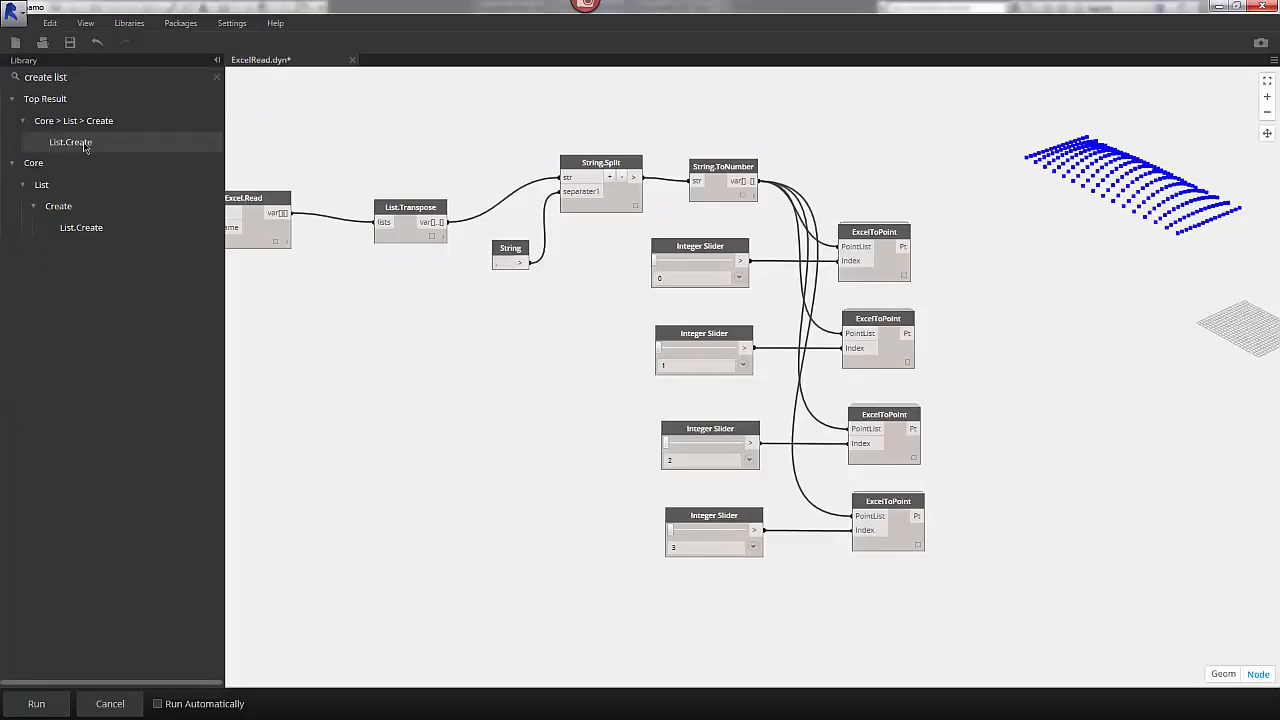
{"action": "left_click", "coordinate": [70, 140]}
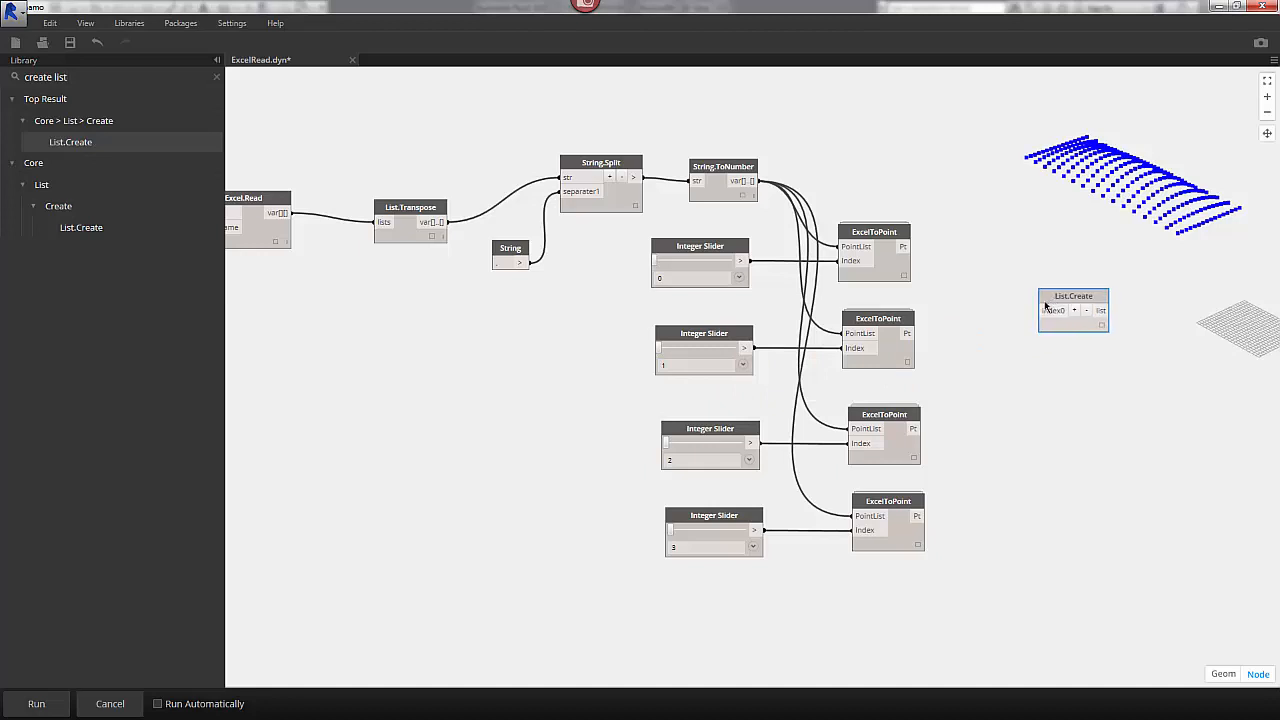
{"action": "left_click", "coordinate": [1074, 310]}
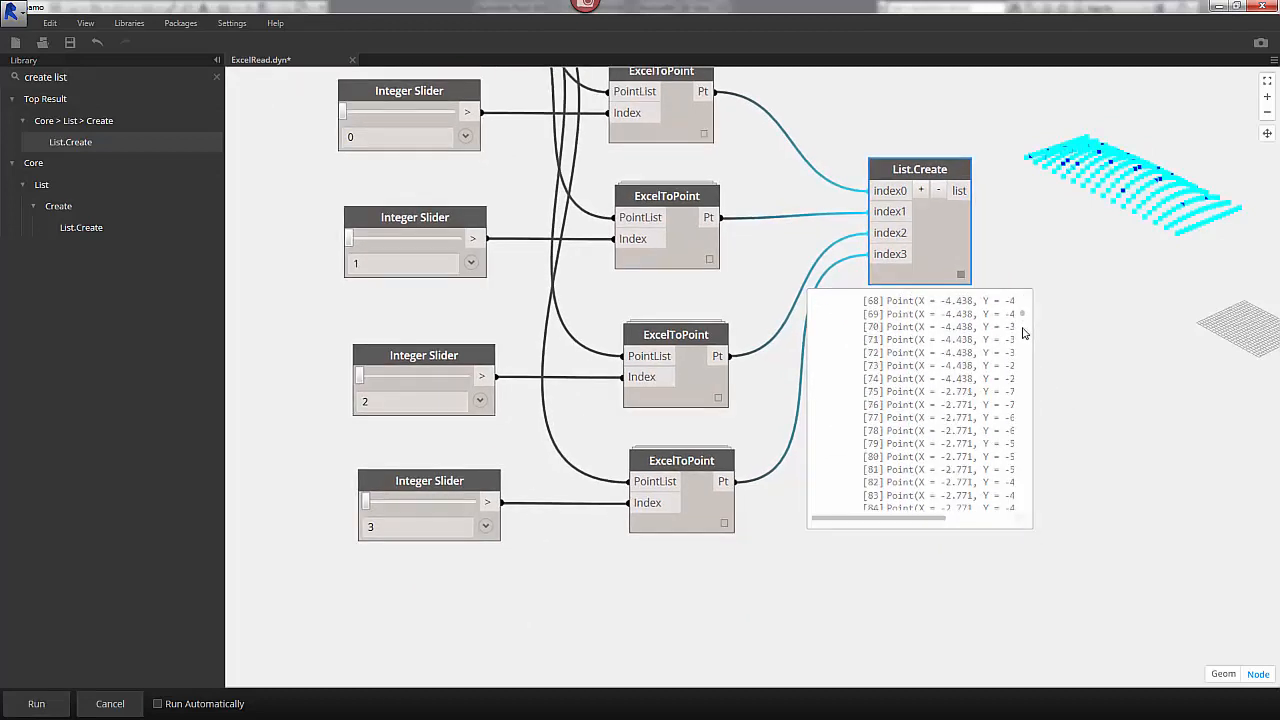
{"action": "scroll", "scroll_direction": "up", "scroll_amount": 3}
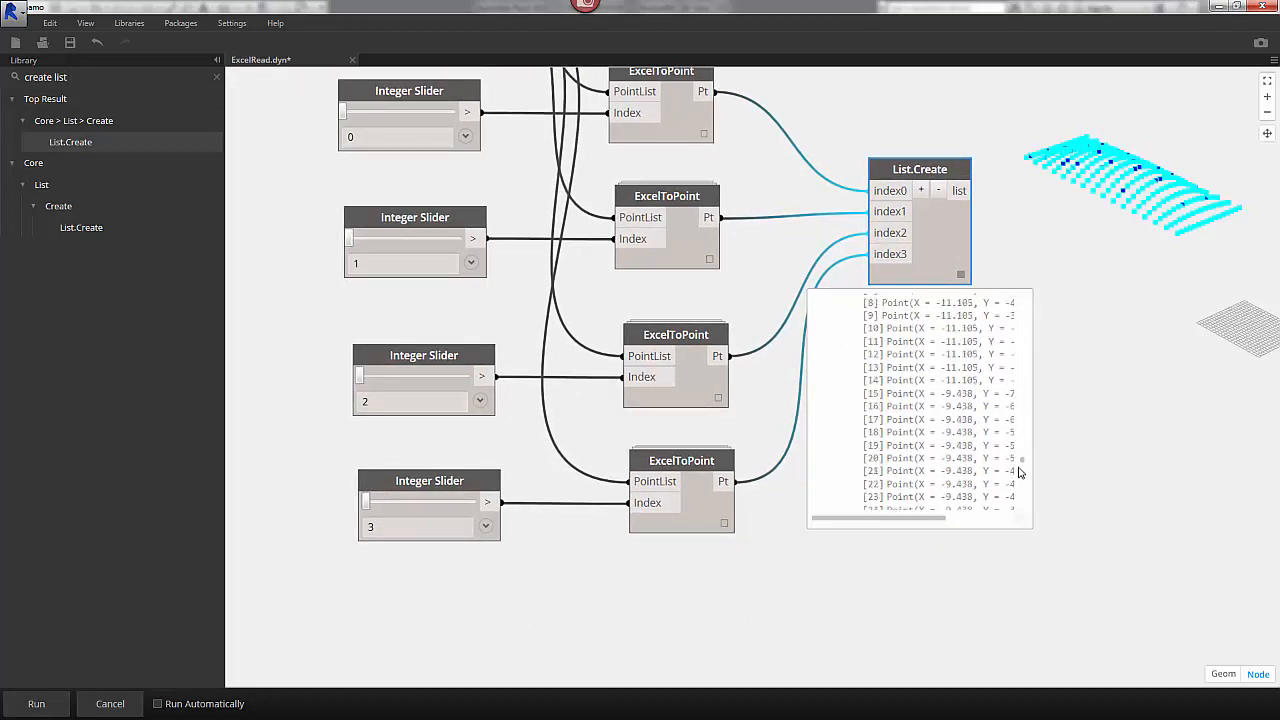
{"action": "scroll", "scroll_direction": "down", "scroll_amount": 3}
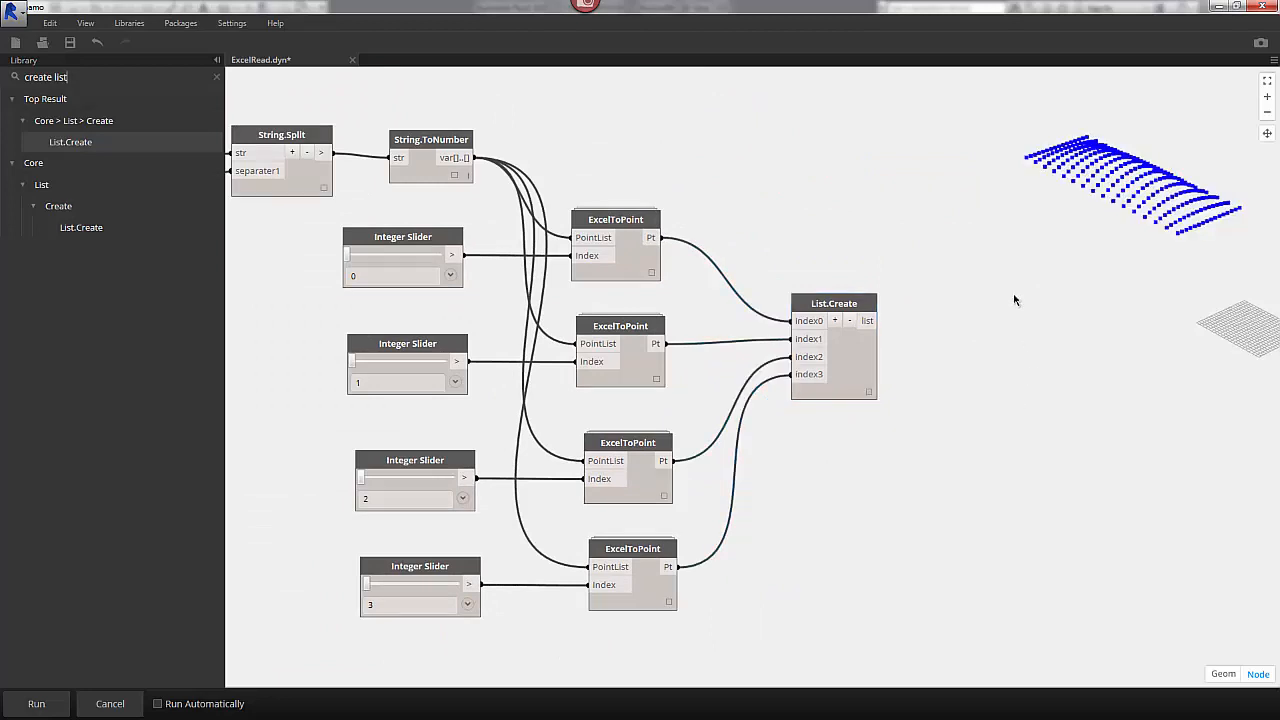
{"action": "mouse_move", "coordinate": [1078, 182]}
{"action": "type", "text": "transpose"}
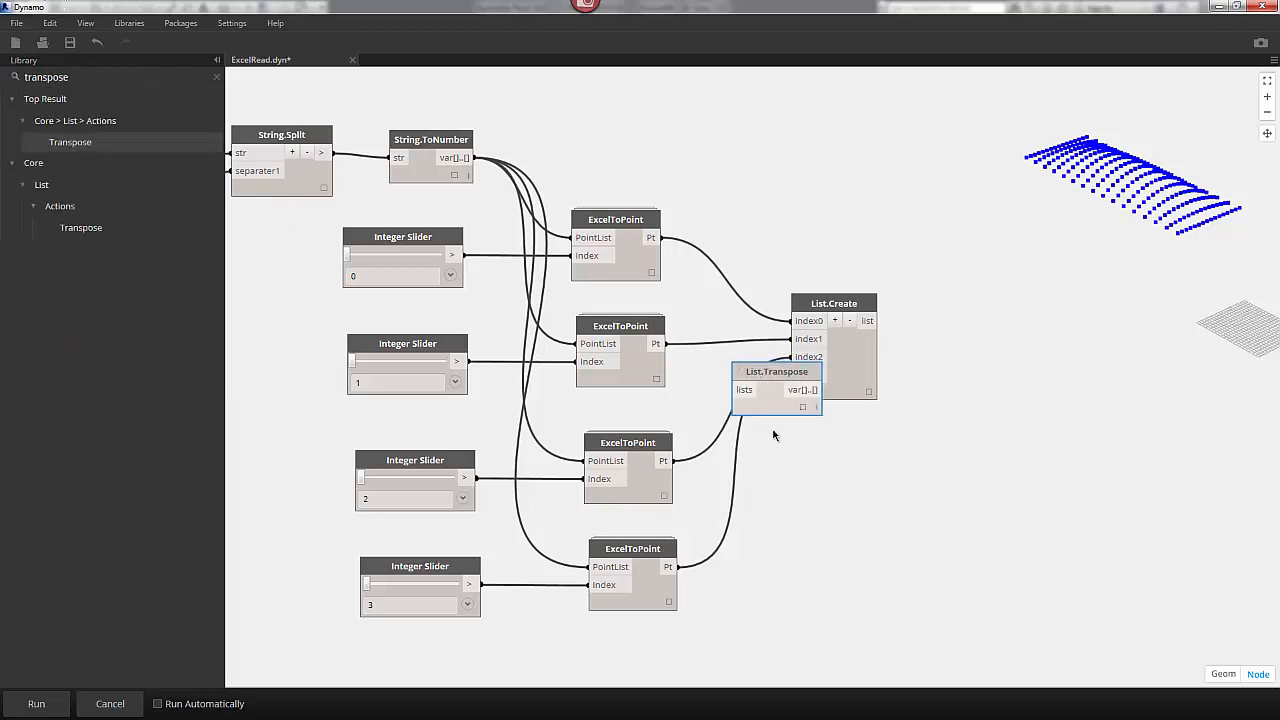
Step: Place List.Transpose right of List.Create, run the graph, and read its four-point sublists
{"action": "left_click_drag", "start_coordinate": [776, 390], "coordinate": [986, 338]}
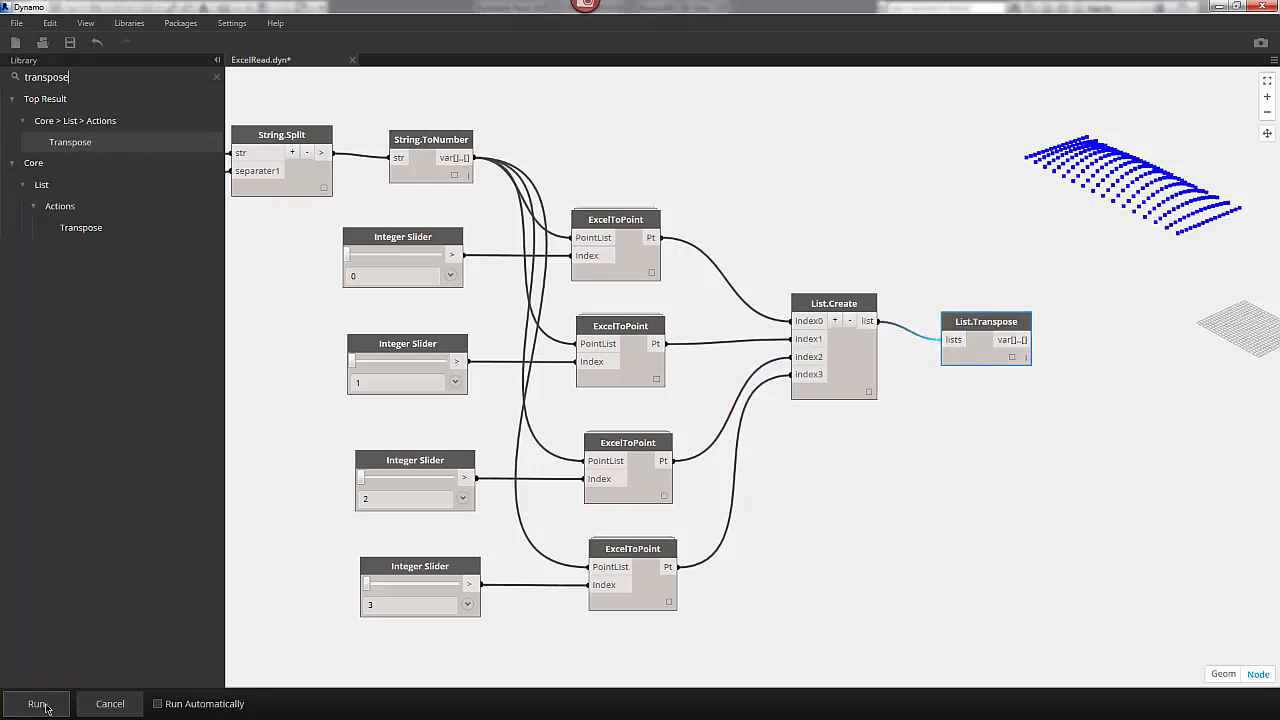
{"action": "left_click", "coordinate": [36, 704]}
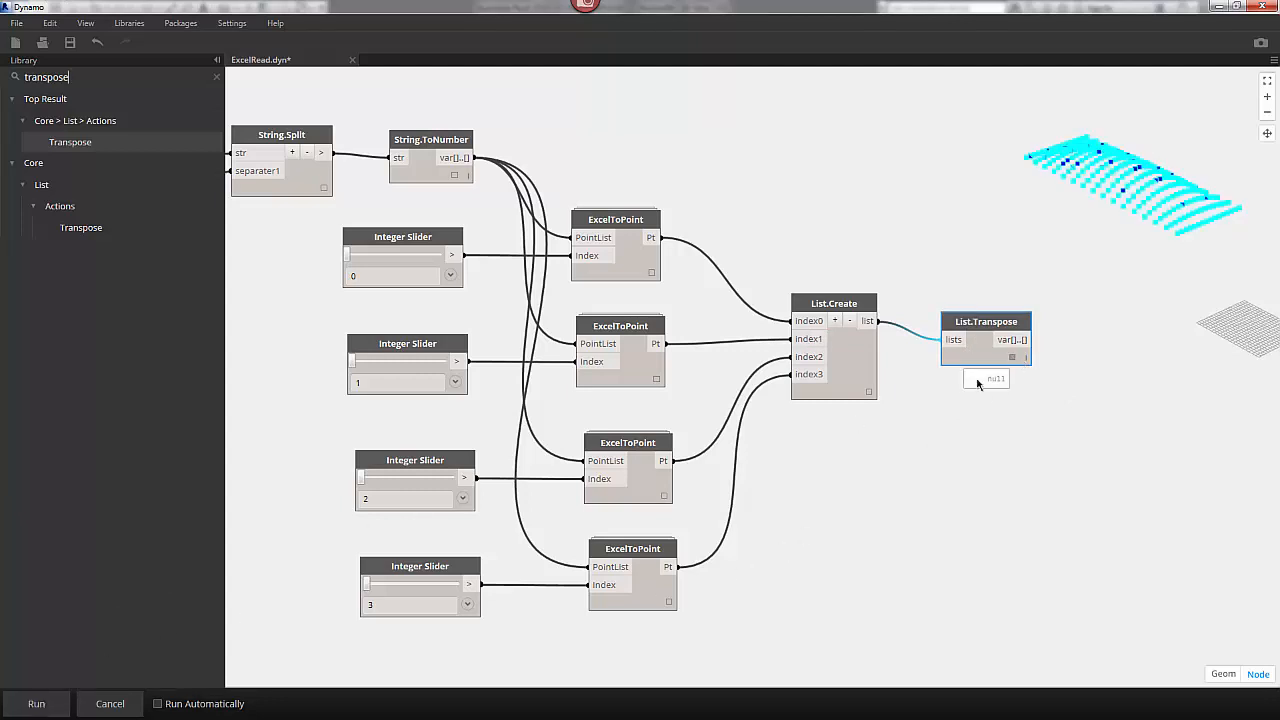
{"action": "left_click", "coordinate": [36, 704]}
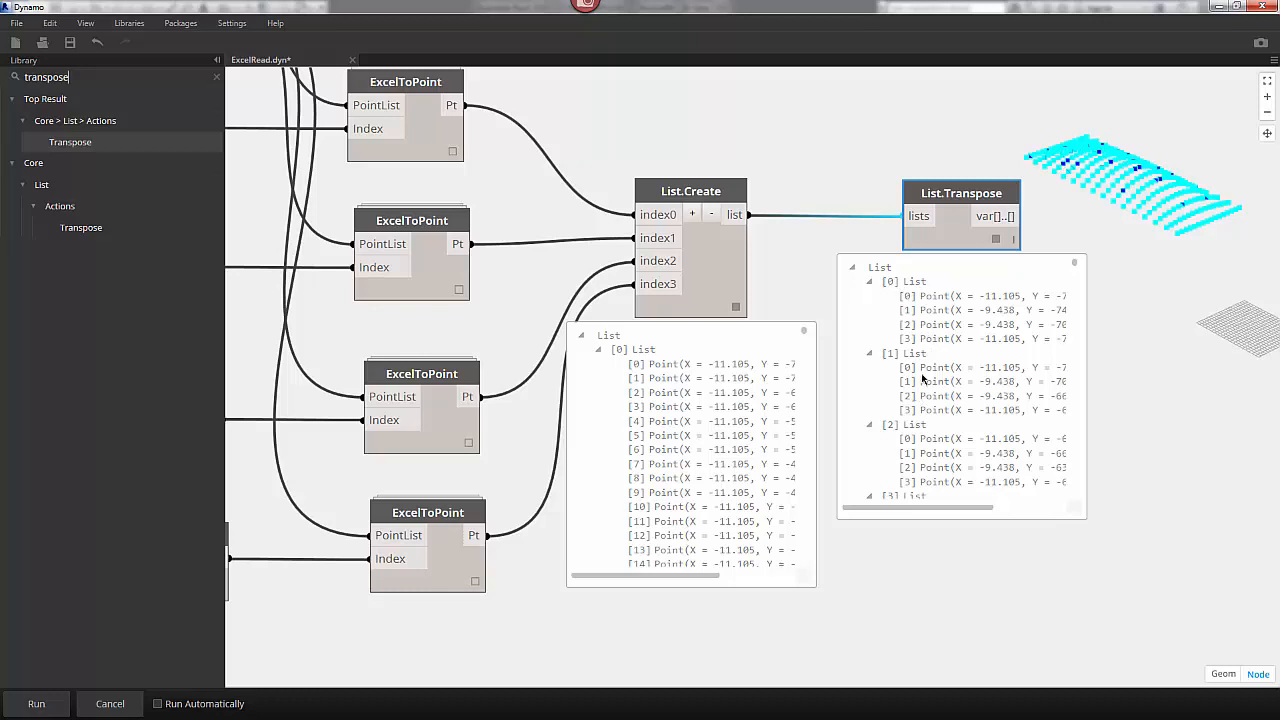
{"action": "scroll", "scroll_direction": "down", "scroll_amount": 3}
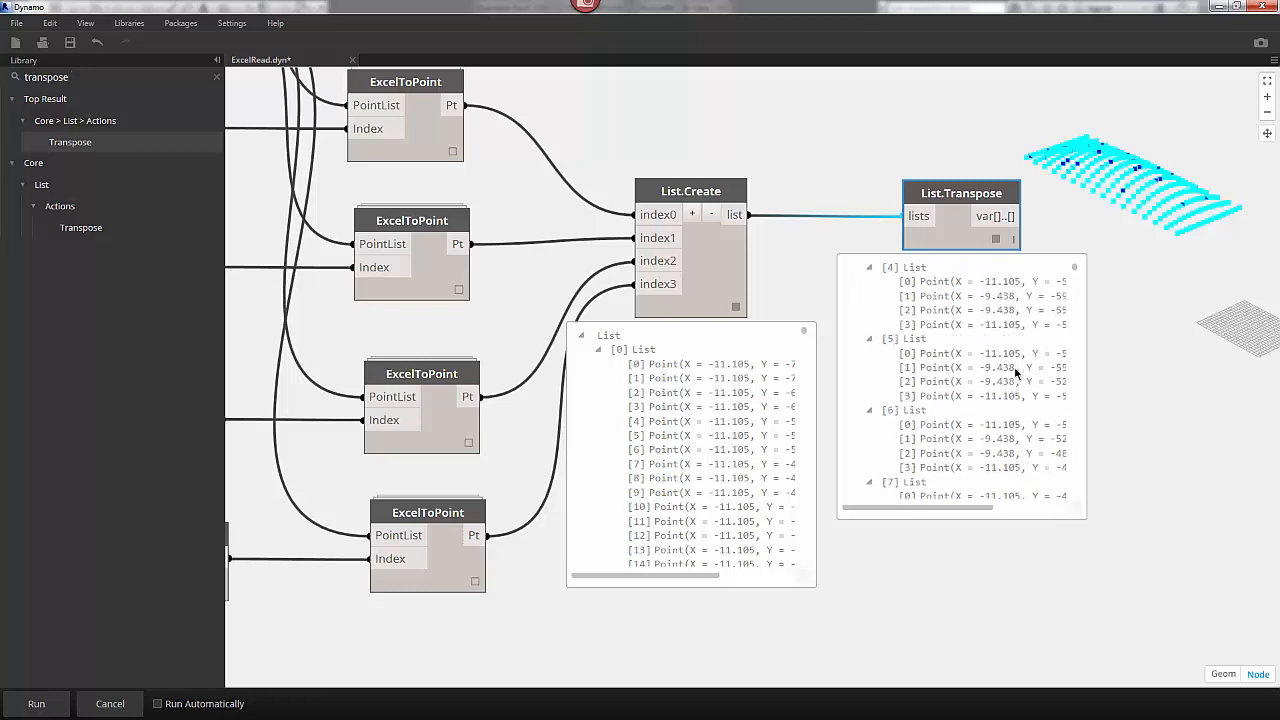
{"action": "scroll", "scroll_direction": "down", "scroll_amount": 3}
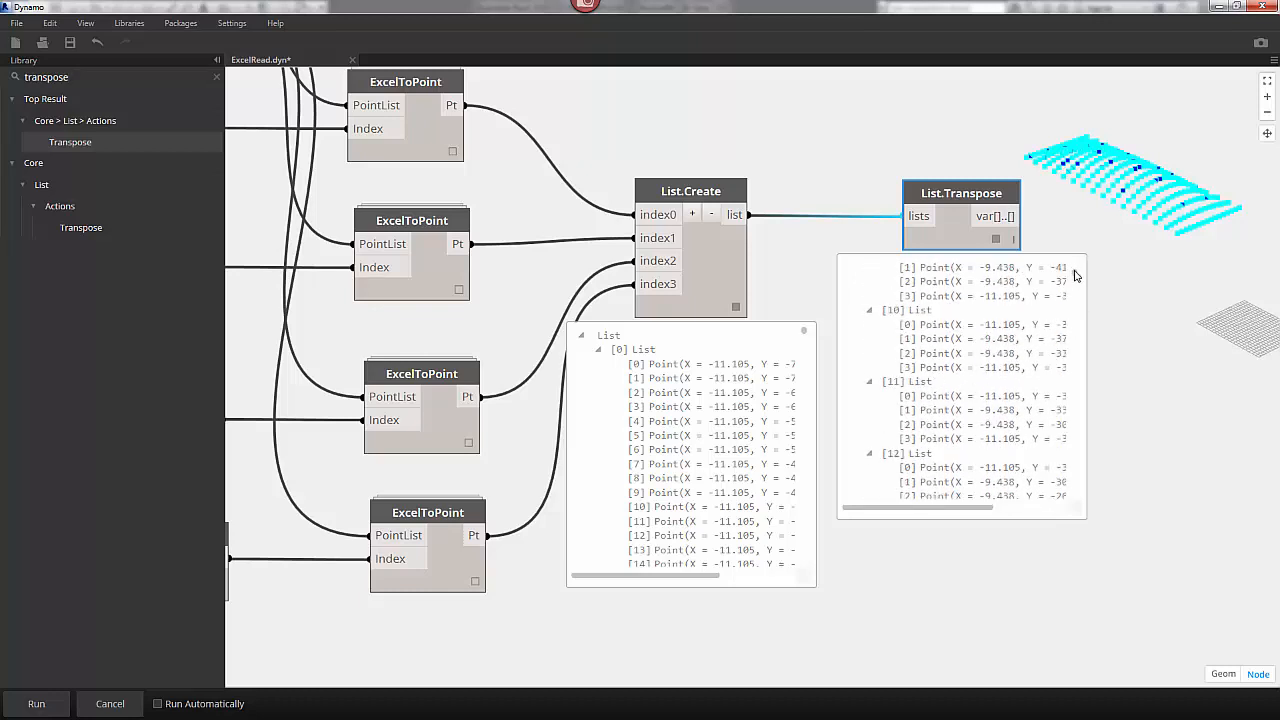
{"action": "scroll", "scroll_direction": "down", "scroll_amount": 3}
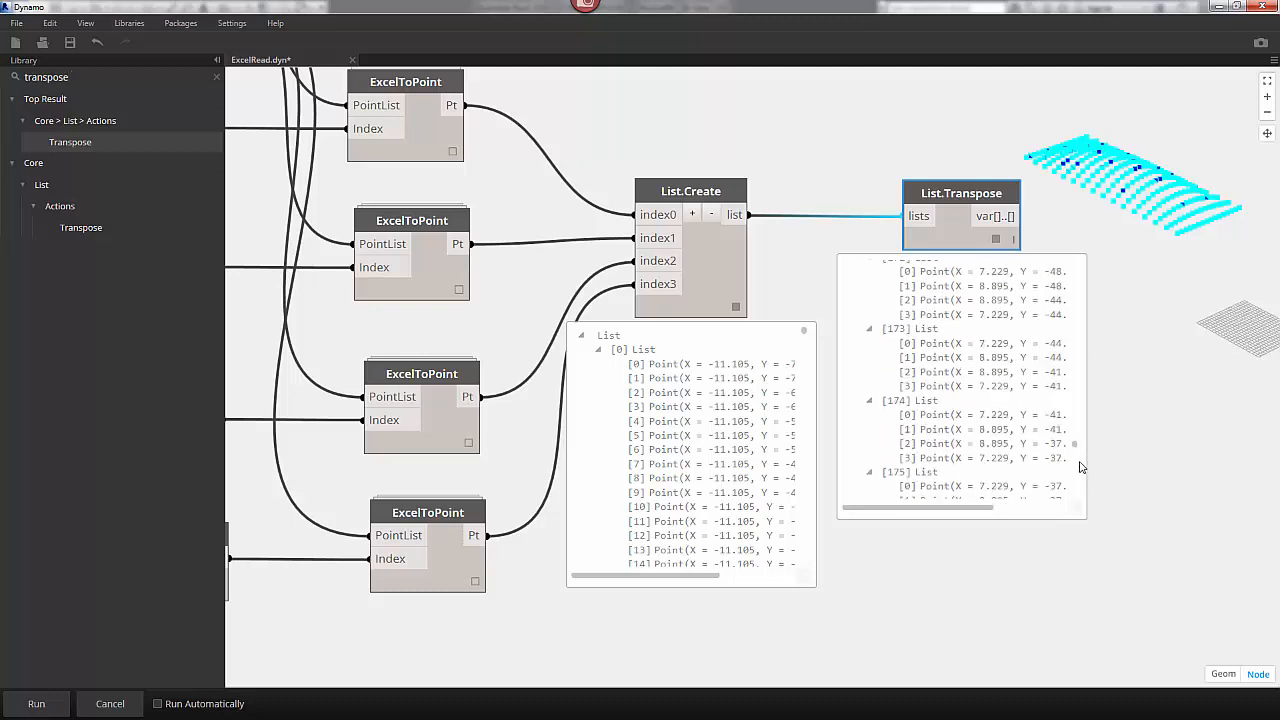
{"action": "scroll", "scroll_direction": "up", "scroll_amount": 3}
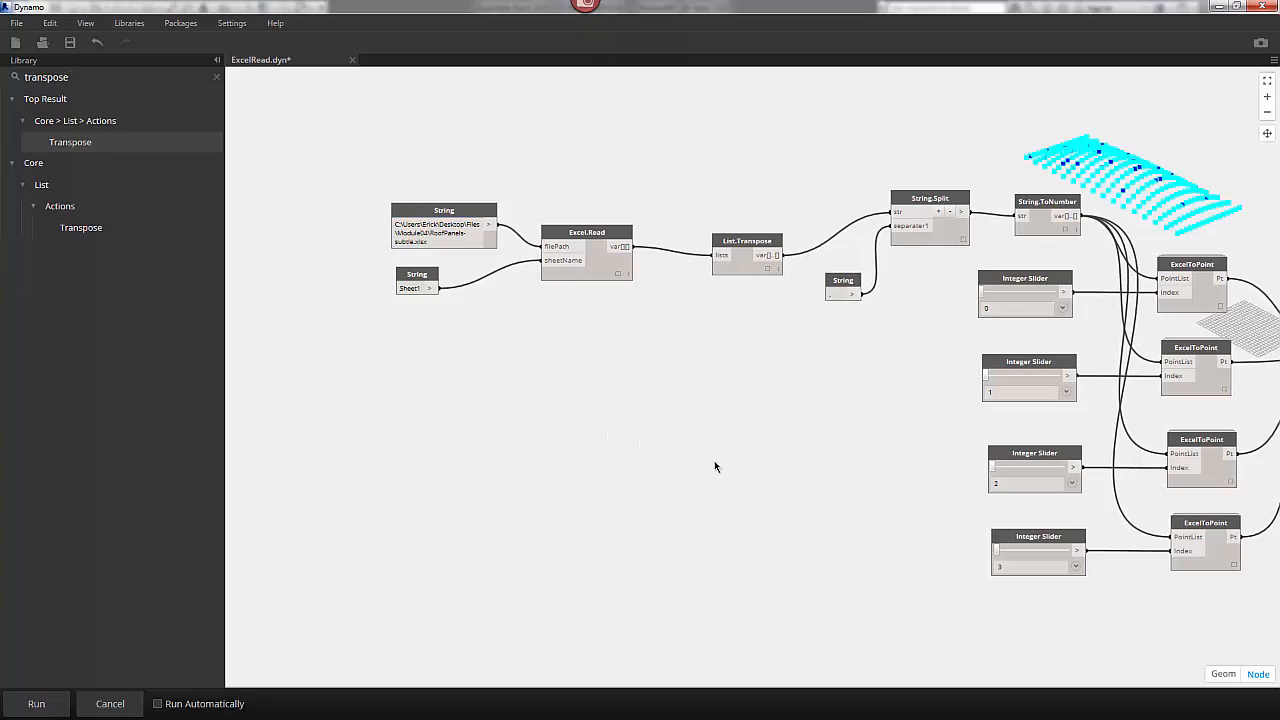
{"action": "mouse_move", "coordinate": [1164, 228]}
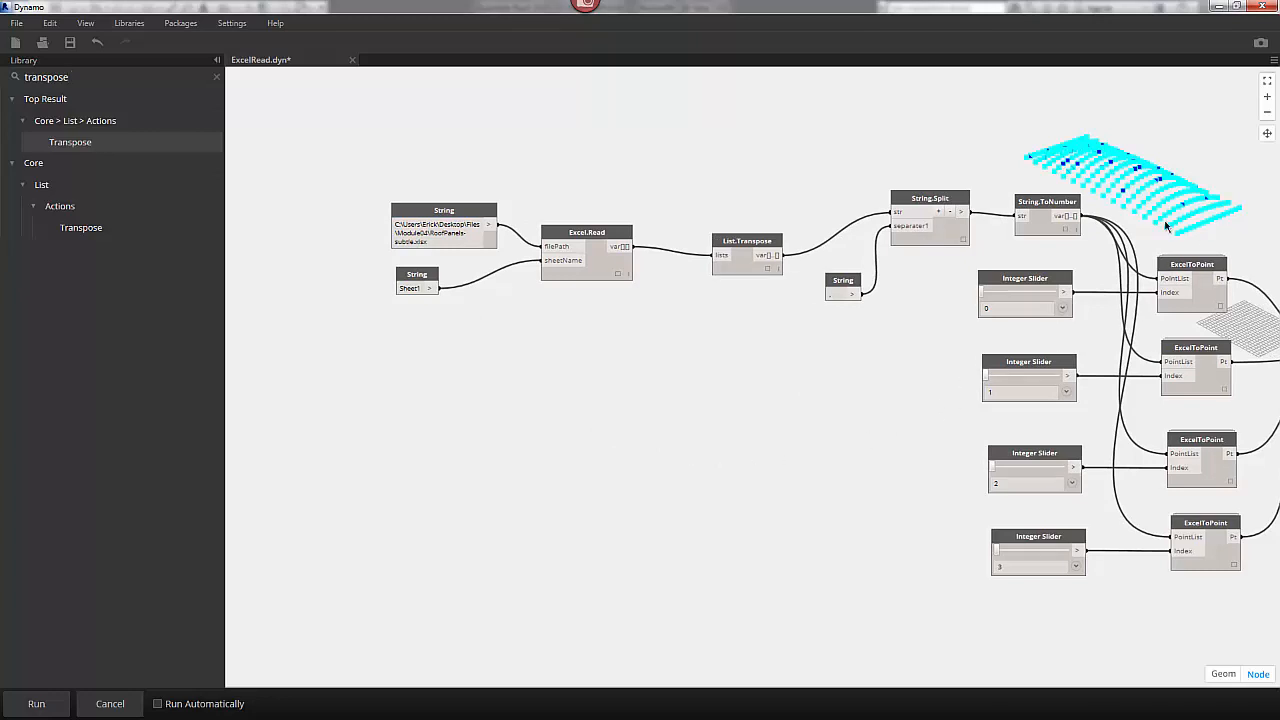